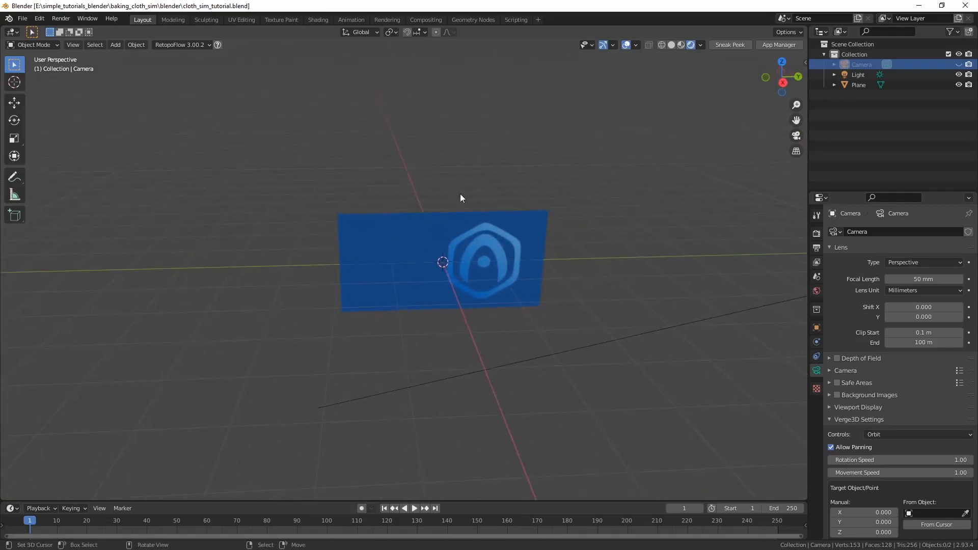
- Apply rotation and scale to the subdivided flag plane with Ctrl+A
key("Tab")
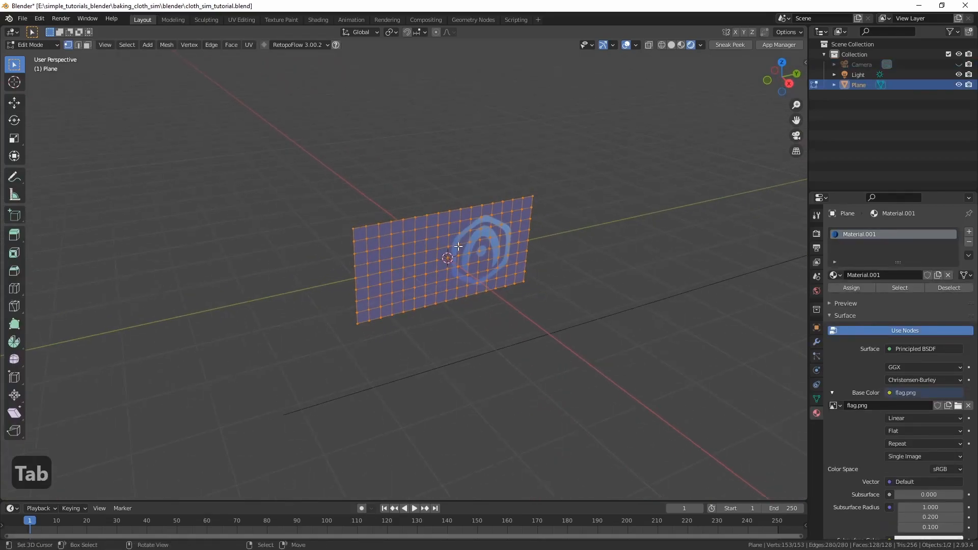
key("ctrl+a")
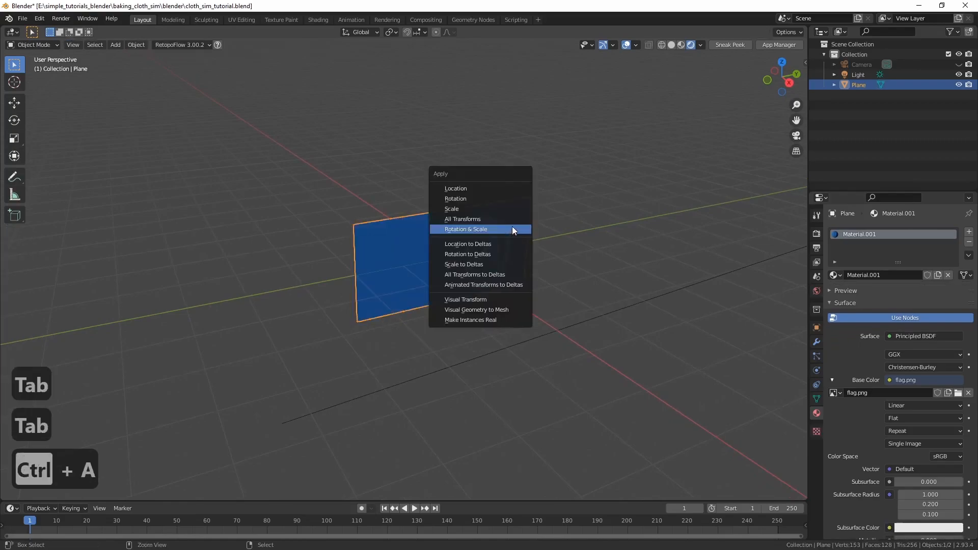
left_click(466, 228)
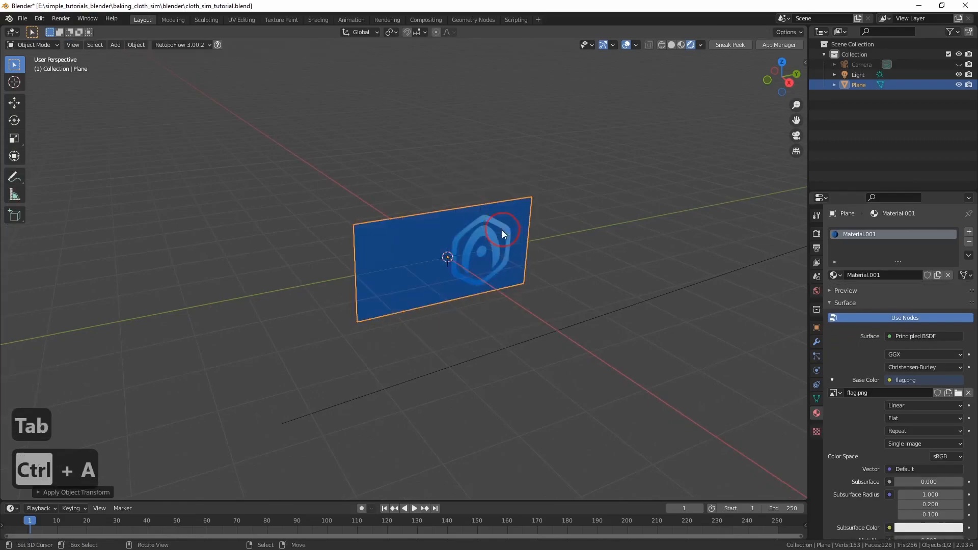
key("n")
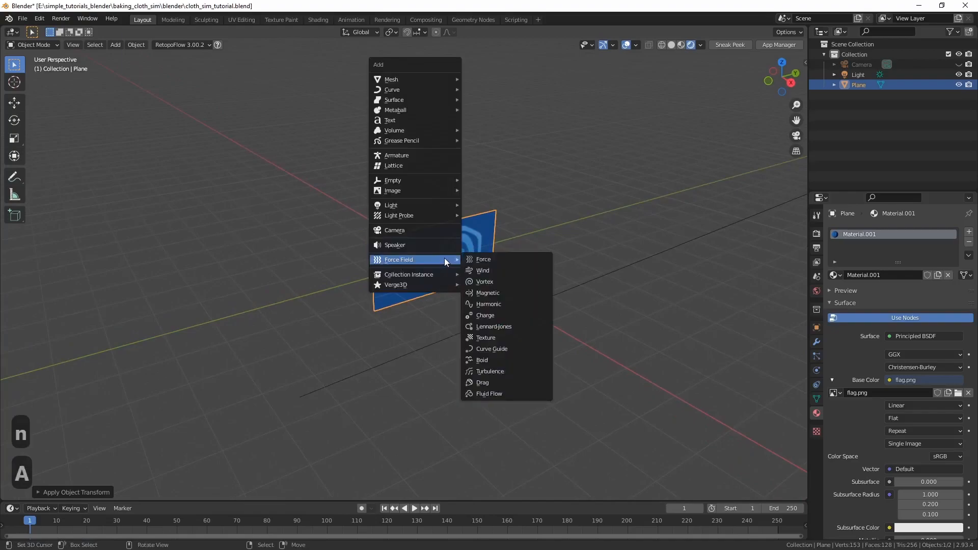
- Add a wind force field rotated -90° on X behind the flag and raise its strength
left_click(483, 270)
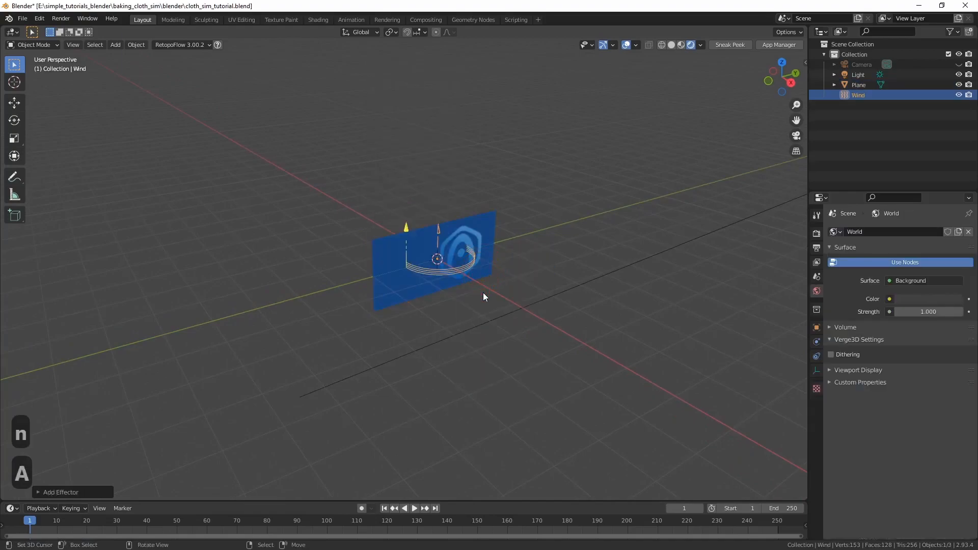
key("r")
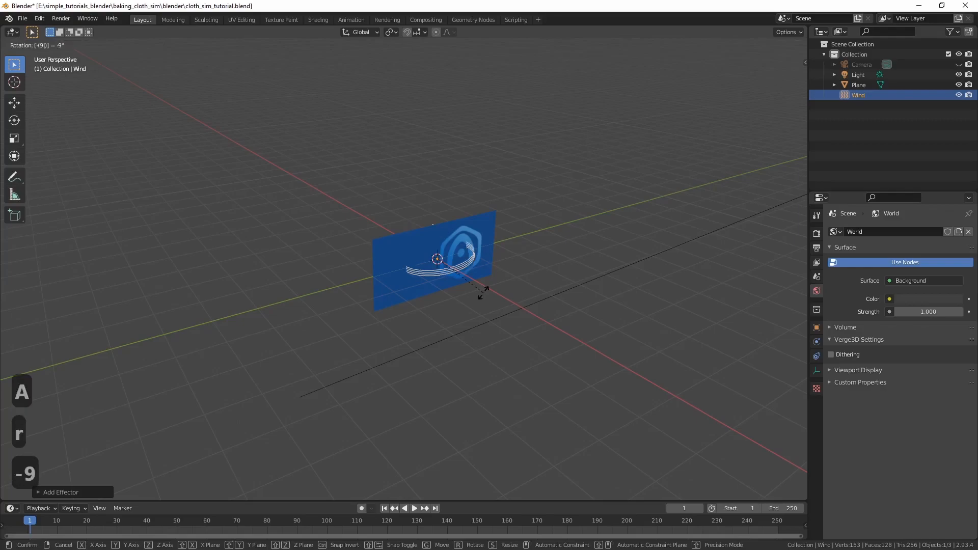
key("x")
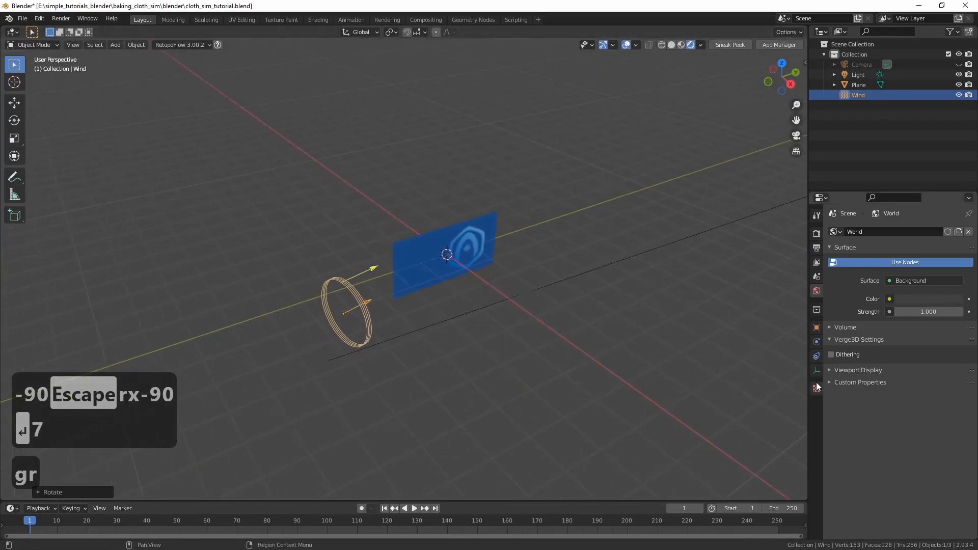
left_click(816, 327)
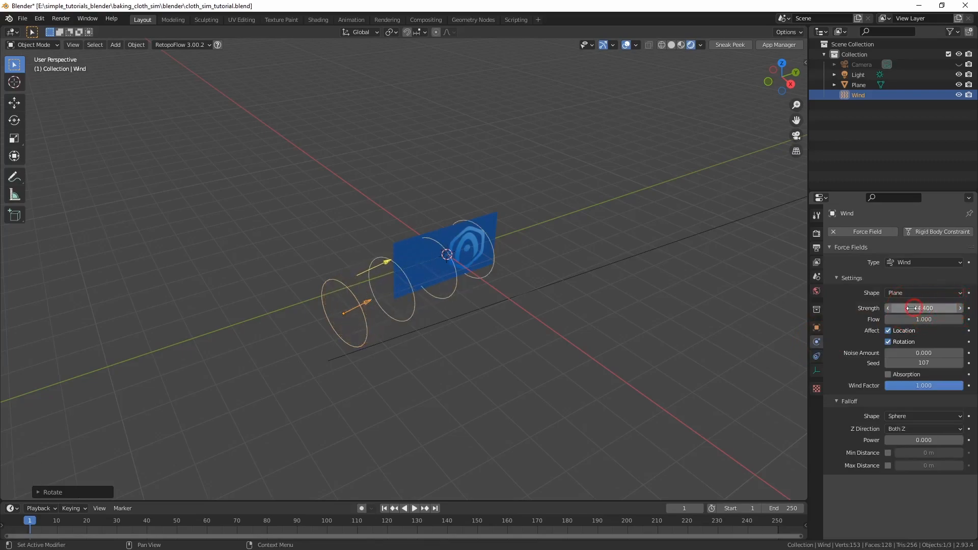
left_click_drag(927, 308, 911, 308)
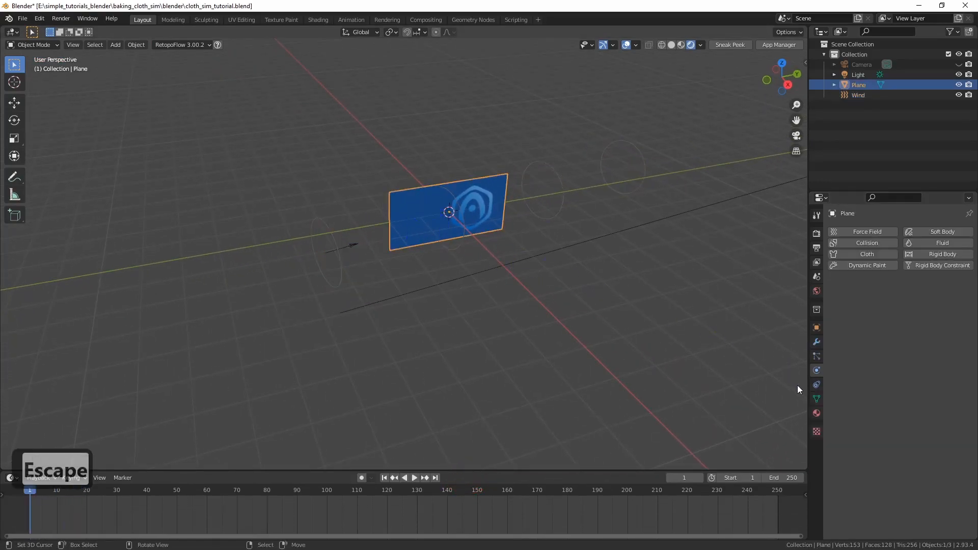
- Add cloth physics to the plane with gravity field weight 0, then preview it waving
left_click(866, 254)
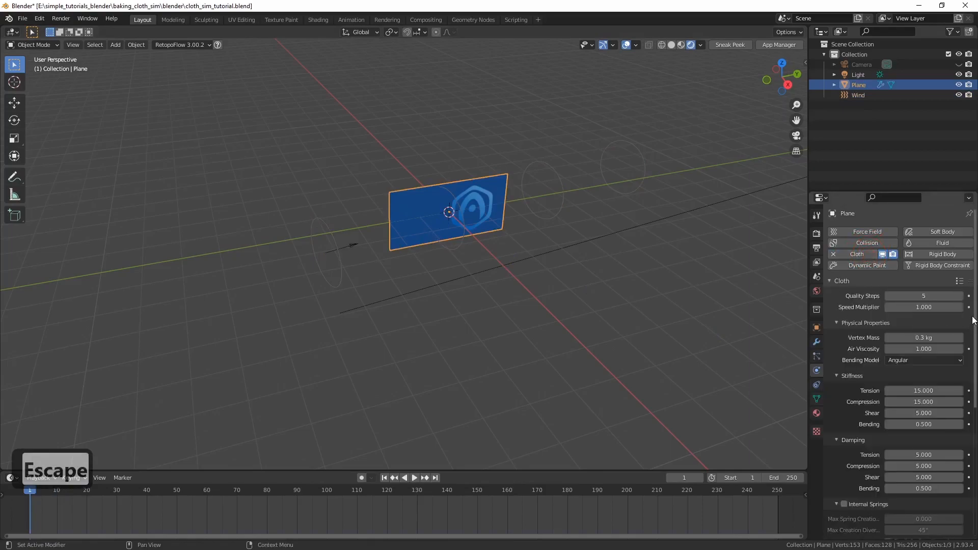
scroll("down", 3)
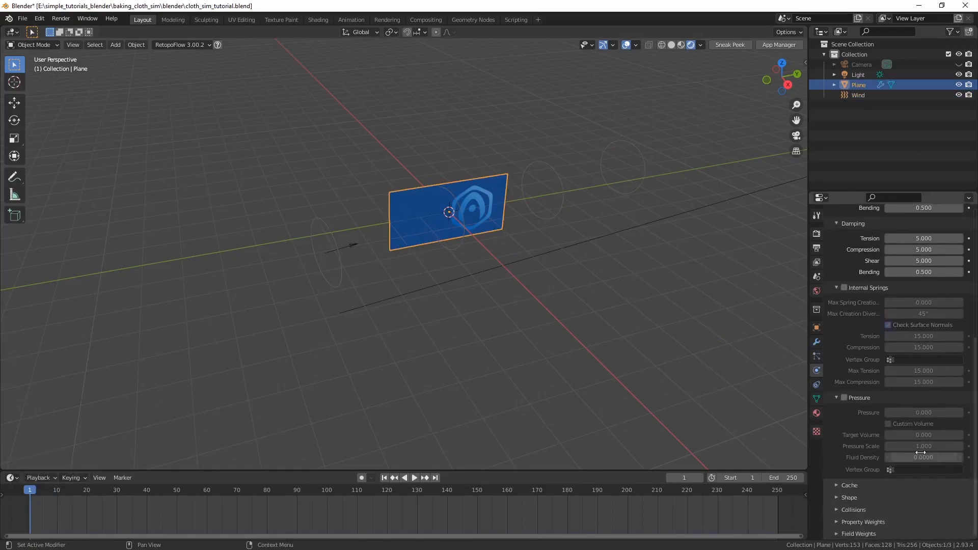
left_click(415, 478)
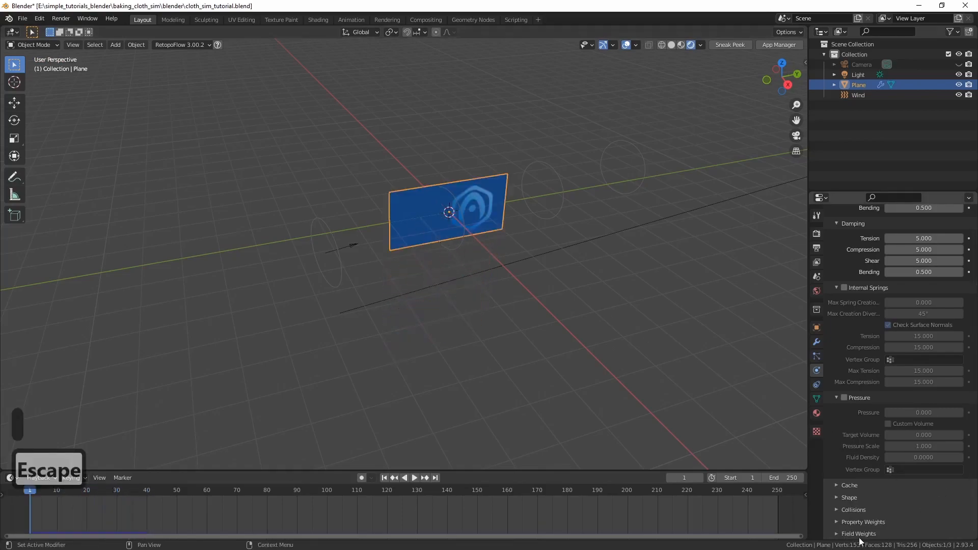
scroll("down", 3)
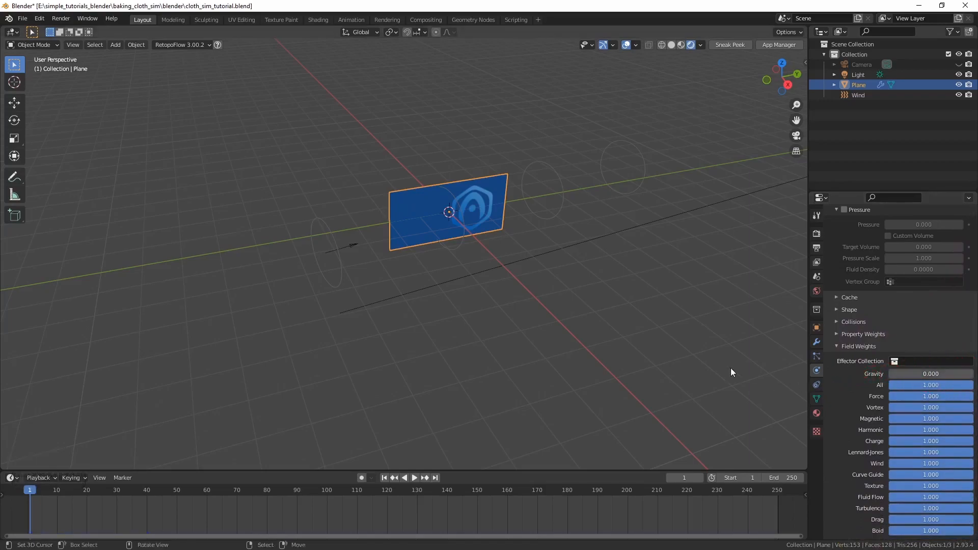
left_click(414, 478)
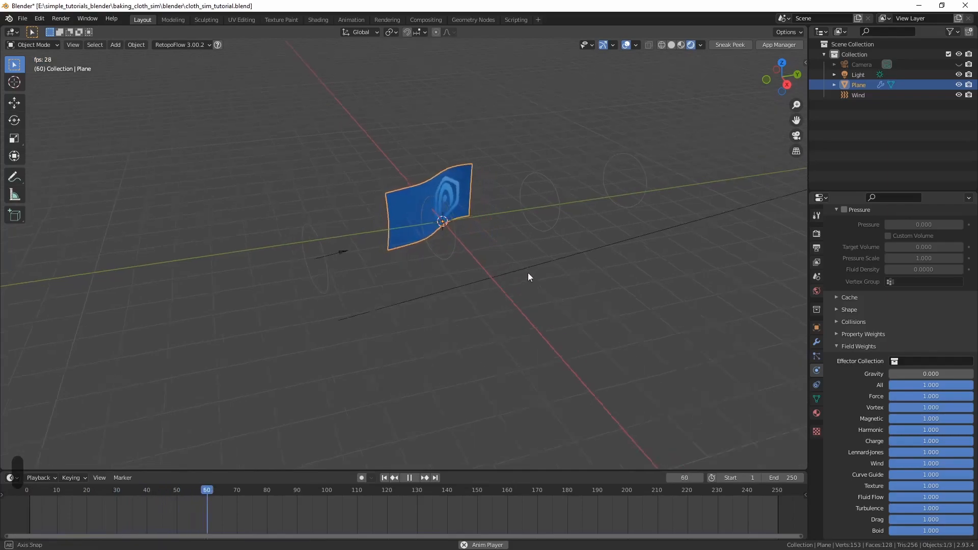
left_click(409, 477)
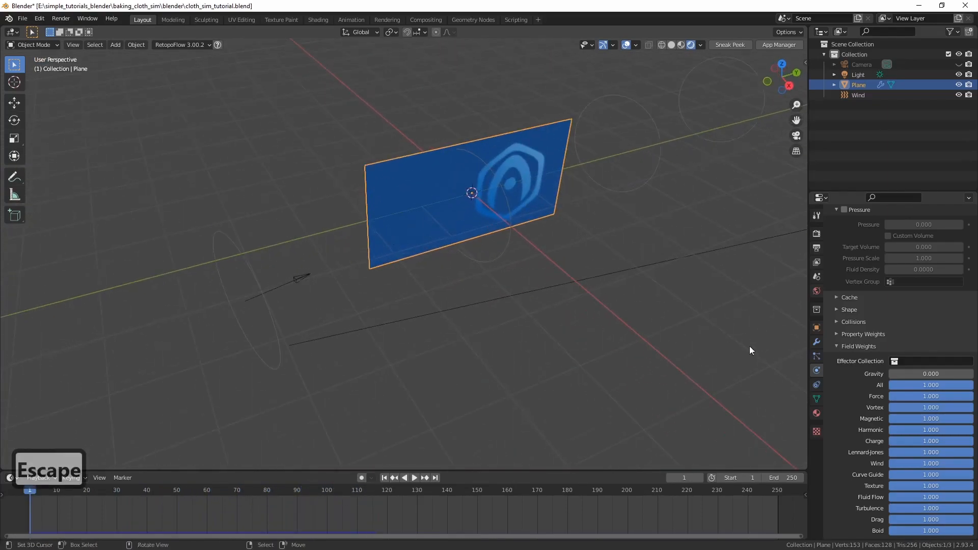
- Put the flag's left-edge vertices in a new vertex group and use it as the cloth Pin Group
key("Tab")
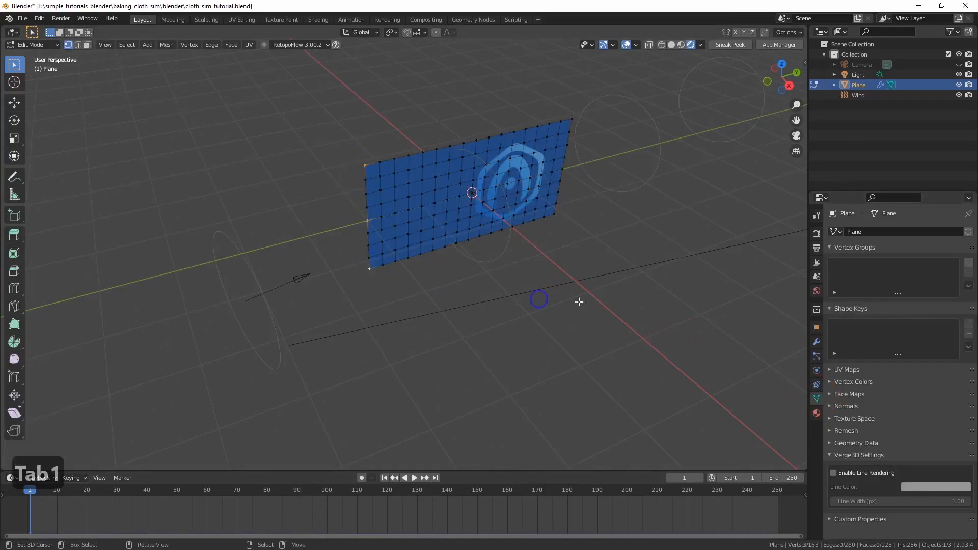
left_click(968, 262)
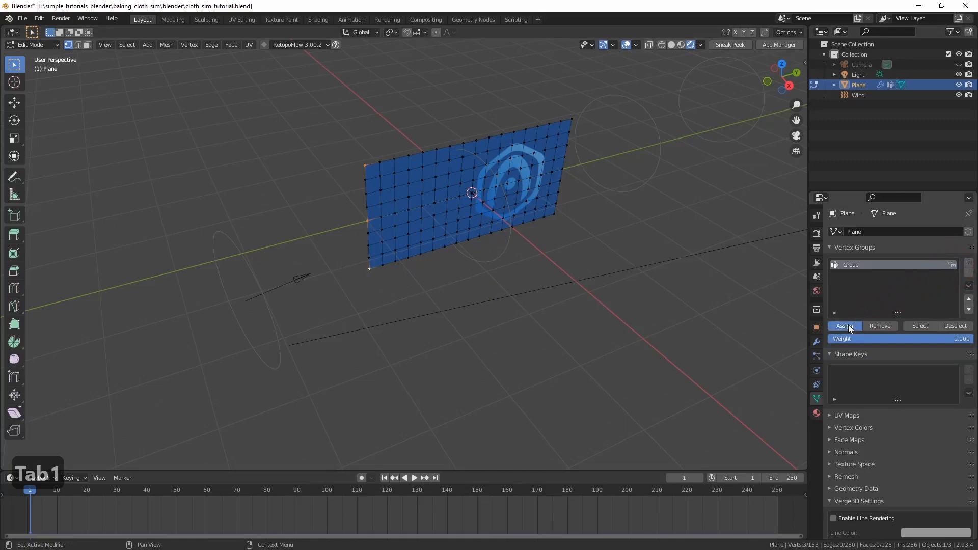
key("Tab")
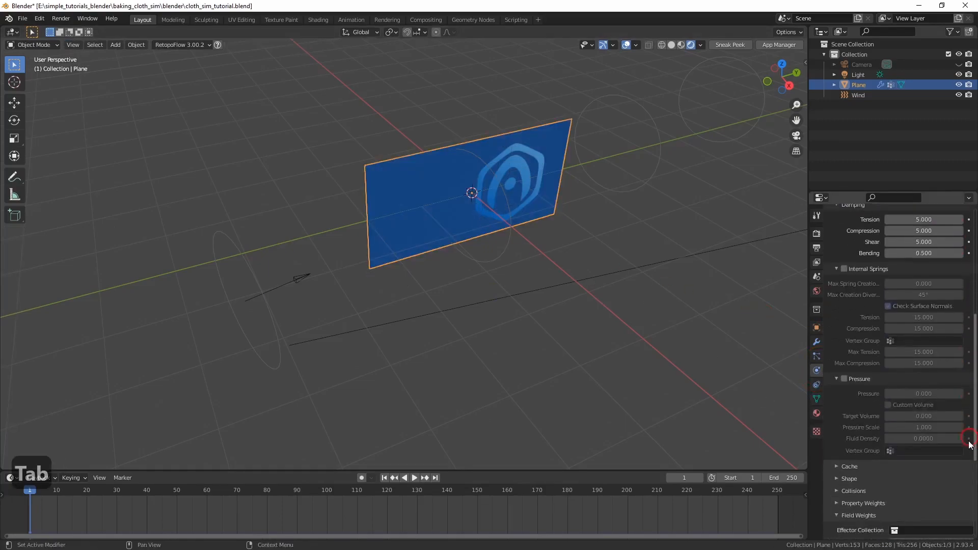
scroll("down", 3)
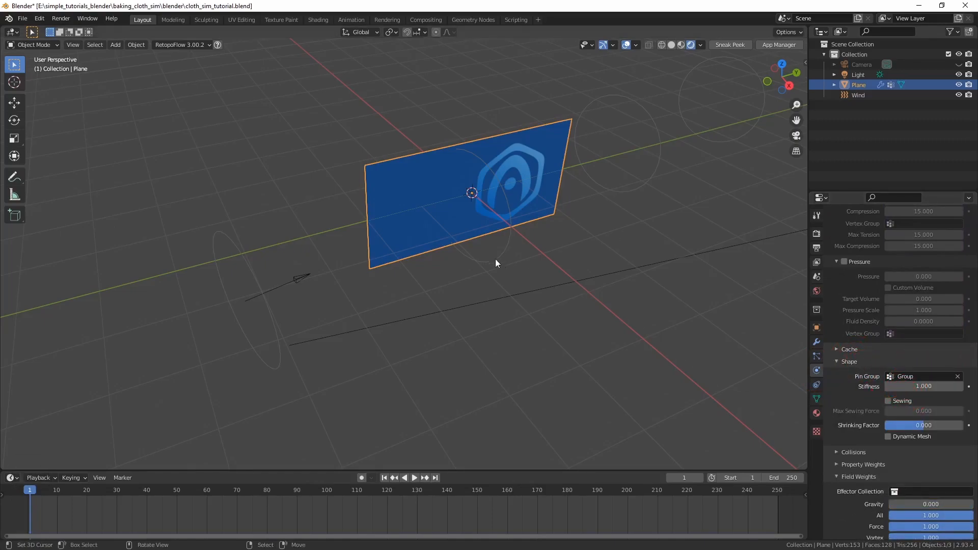
left_click(415, 477)
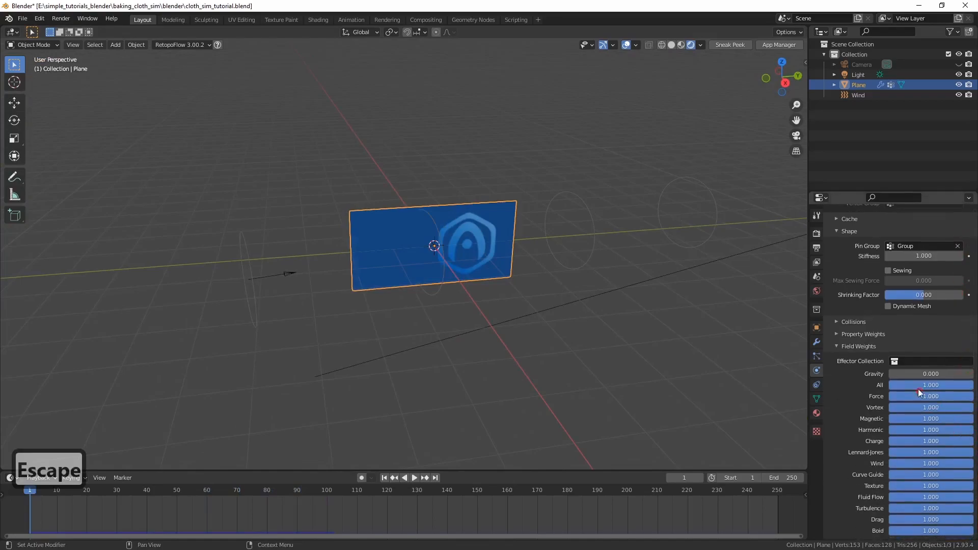
- Set the cloth's gravity weight to 0.208 and play the pinned flag simulation
left_click_drag(930, 374, 895, 373)
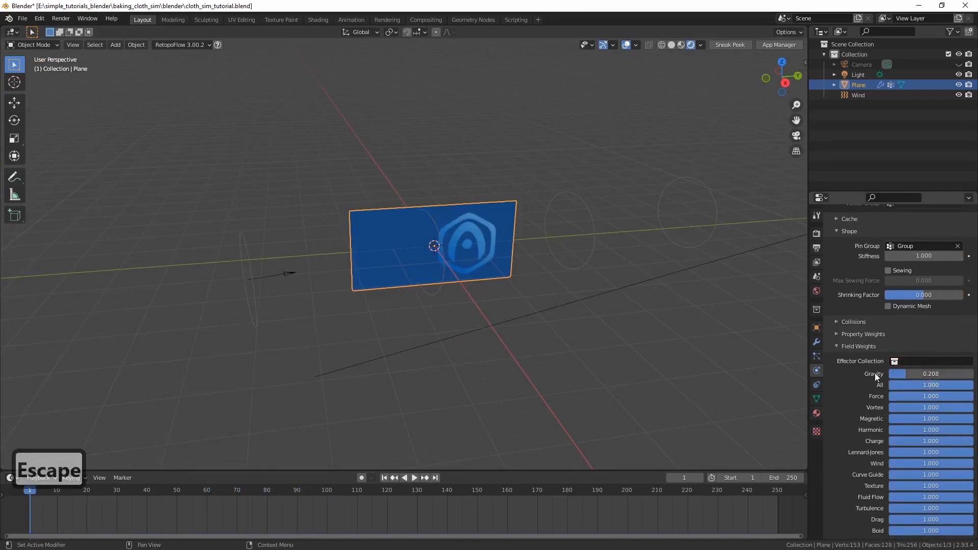
left_click(414, 477)
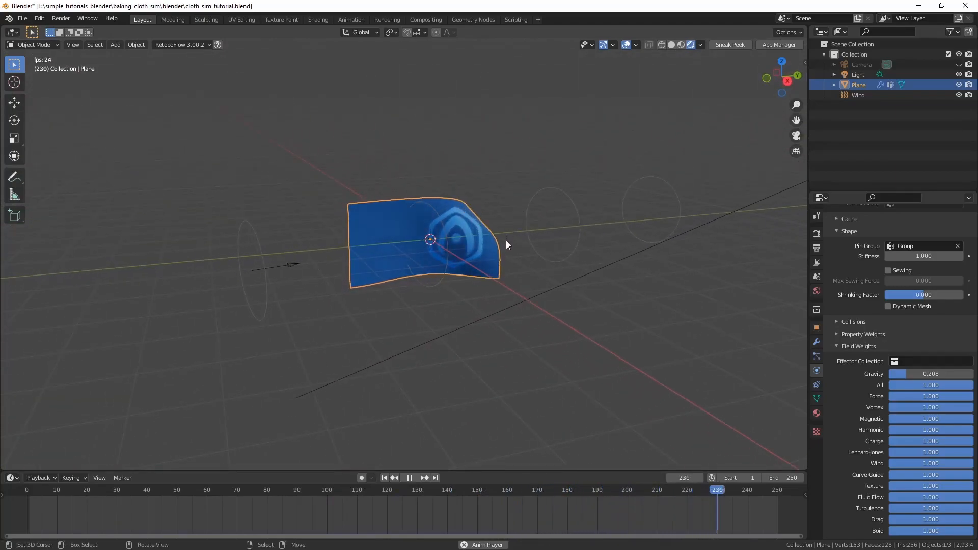
key("Escape")
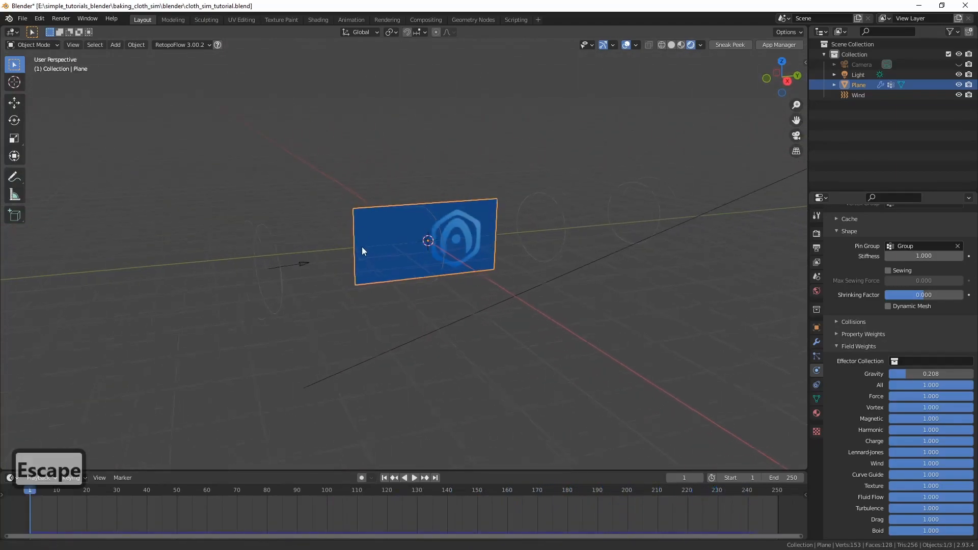
- Search 'mdd' in Preferences Add-ons and enable Import-Export: NewTek MDD format
left_click(39, 18)
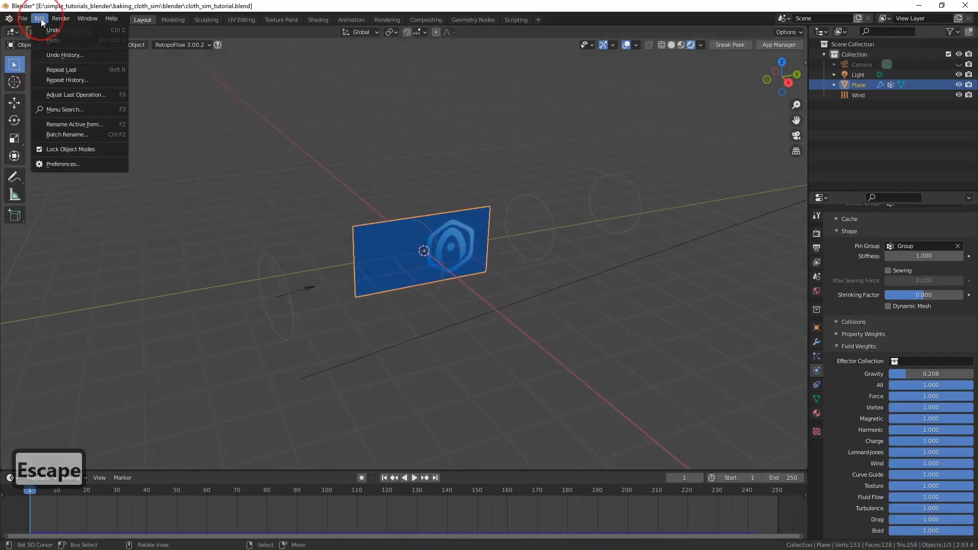
left_click(63, 164)
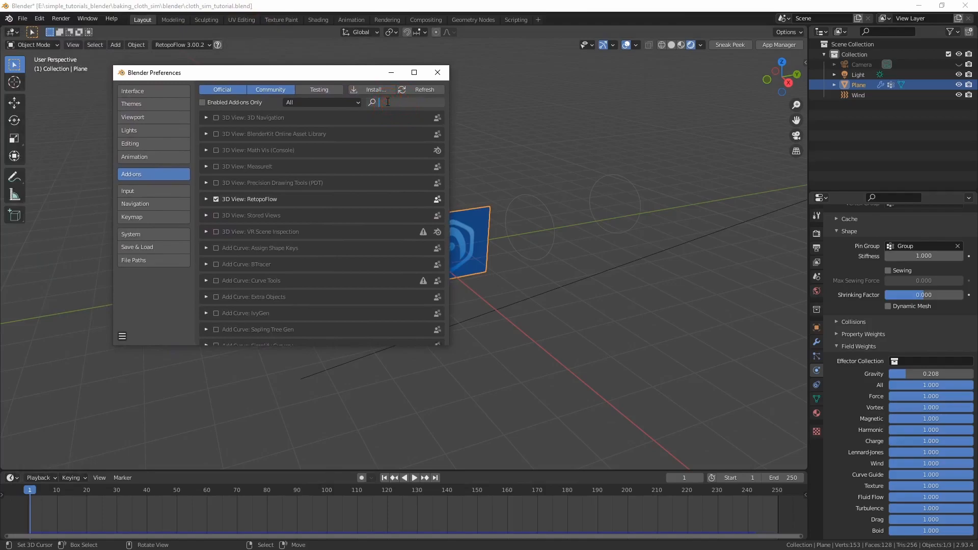
type("mdd")
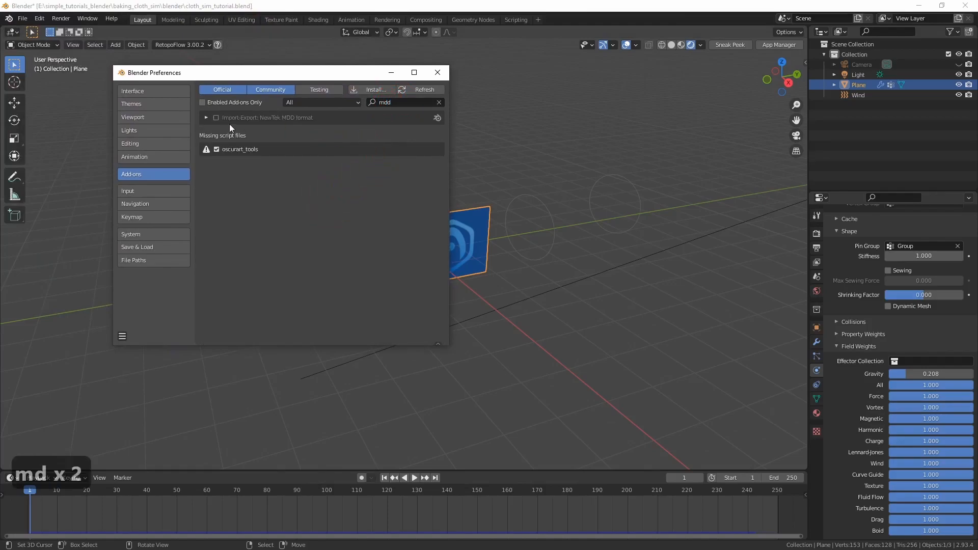
left_click(205, 117)
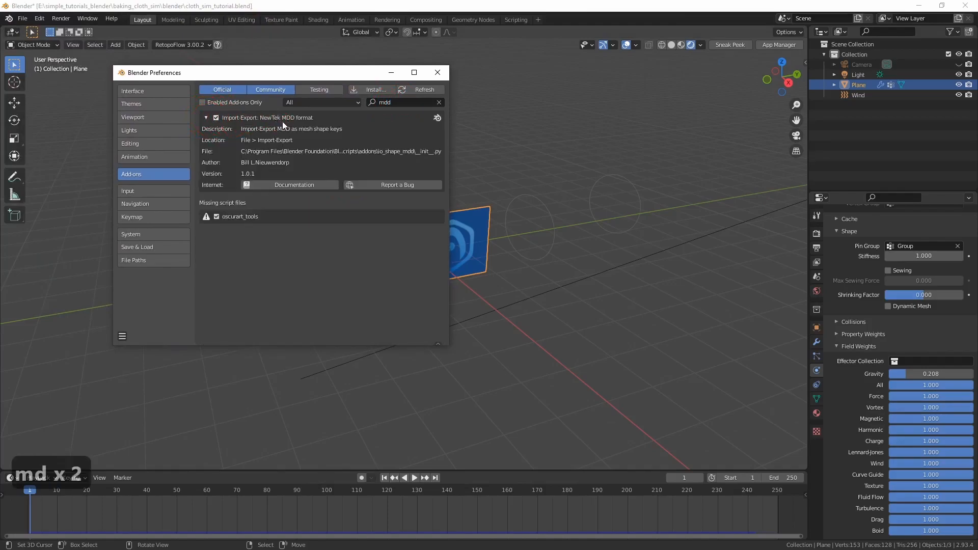
left_click(437, 73)
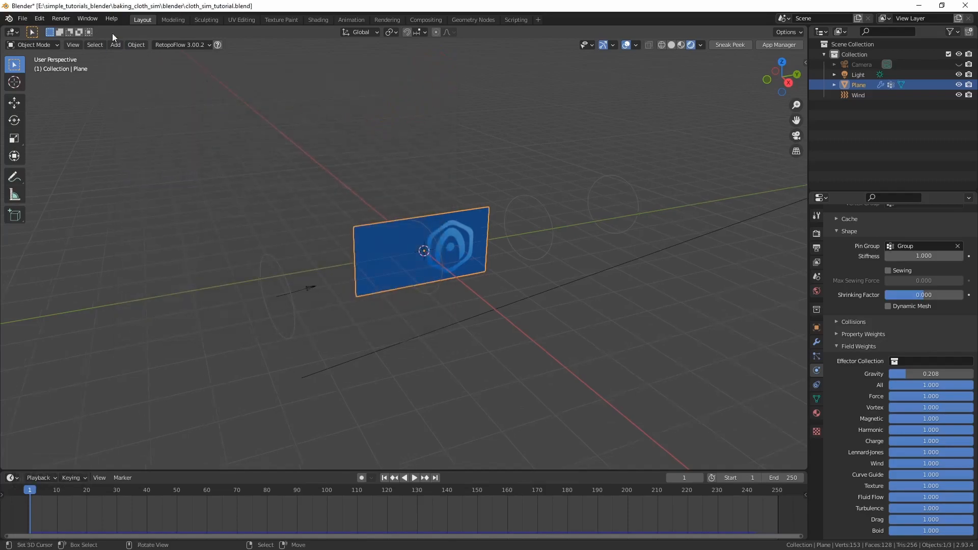
- Export frames 1–250 as the Lightwave point cache cloth_sim_tutorial.mdd
left_click(22, 18)
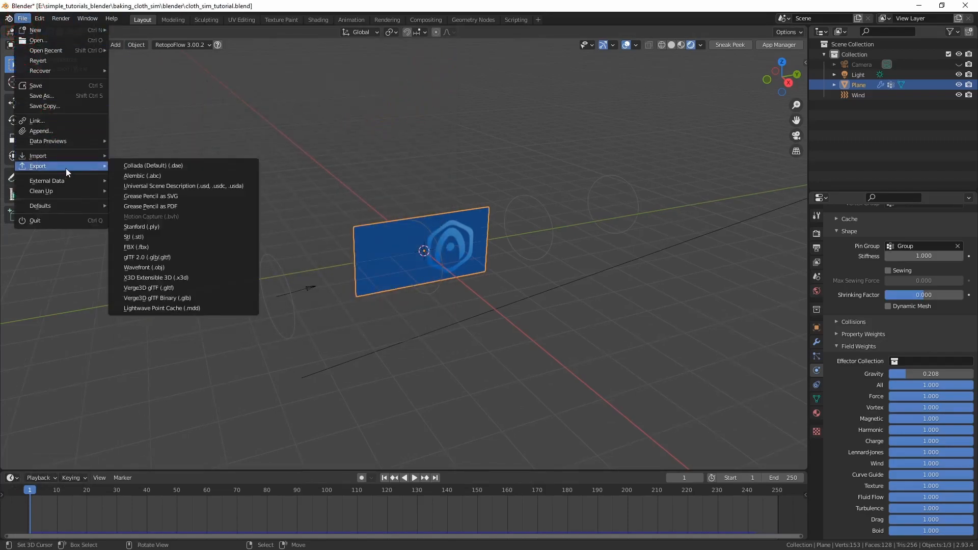
mouse_move(187, 308)
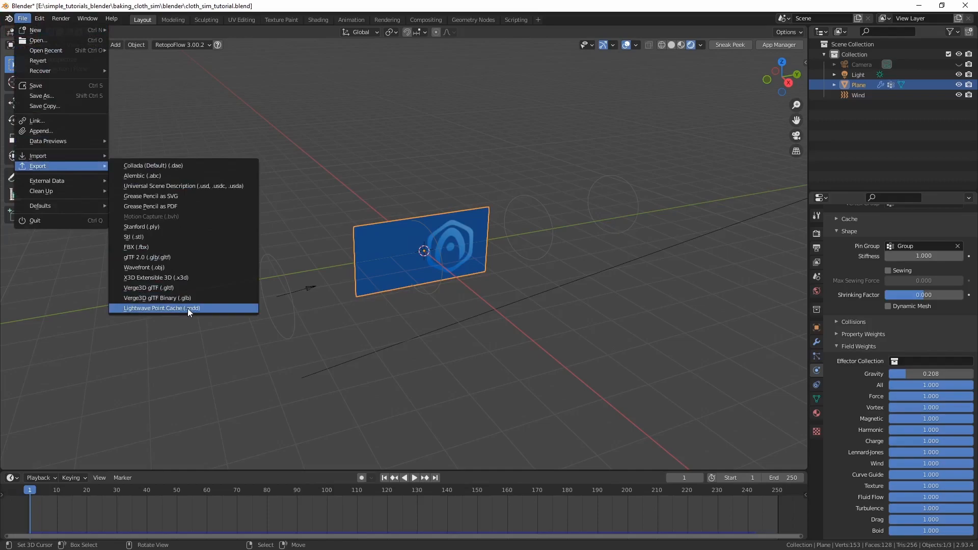
left_click(162, 308)
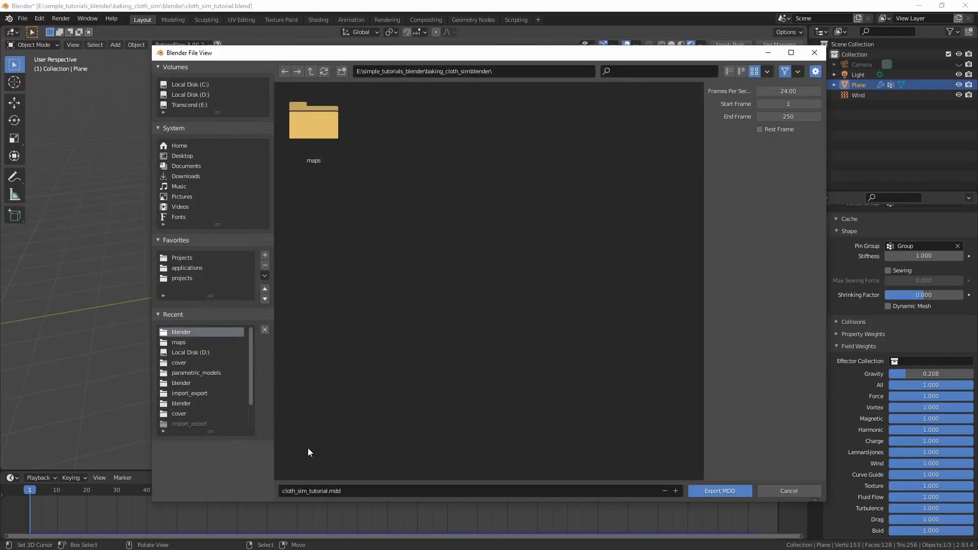
left_click(719, 491)
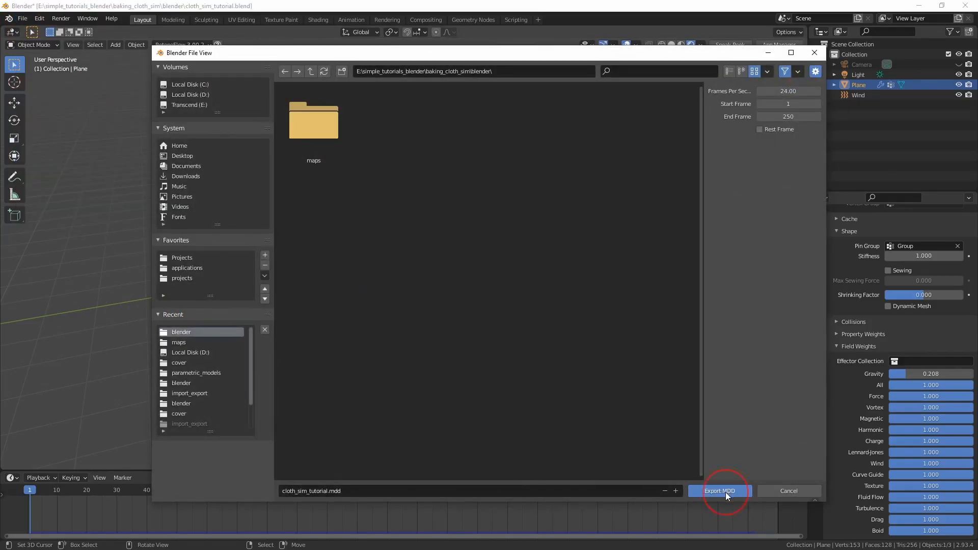
left_click(720, 490)
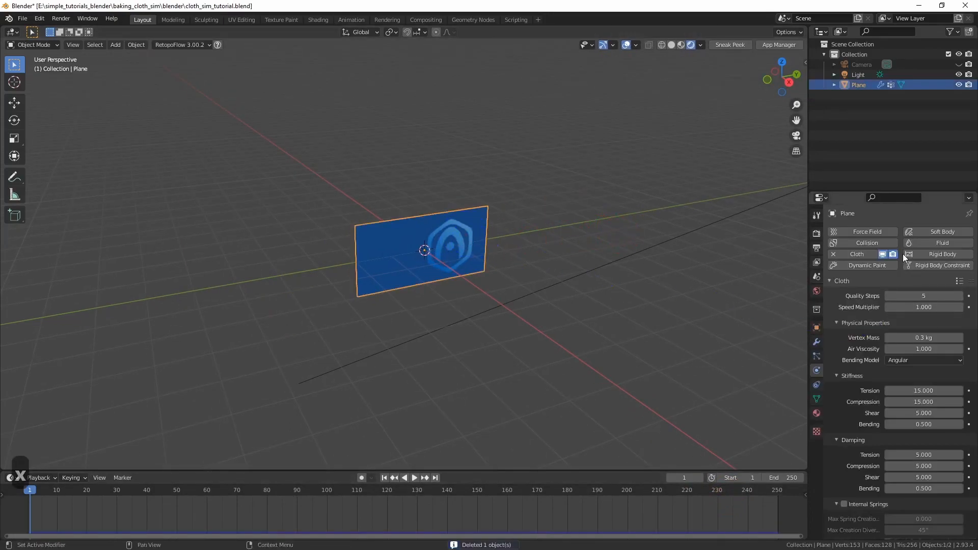
- Replace the plane's cloth physics with a Mesh Cache modifier loading cloth_sim_tutorial.mdd
left_click(817, 398)
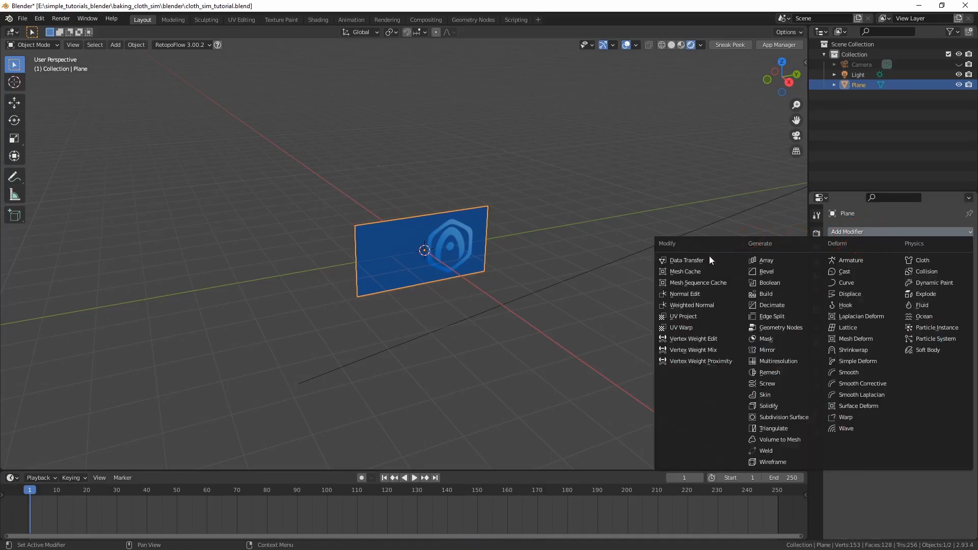
left_click(686, 272)
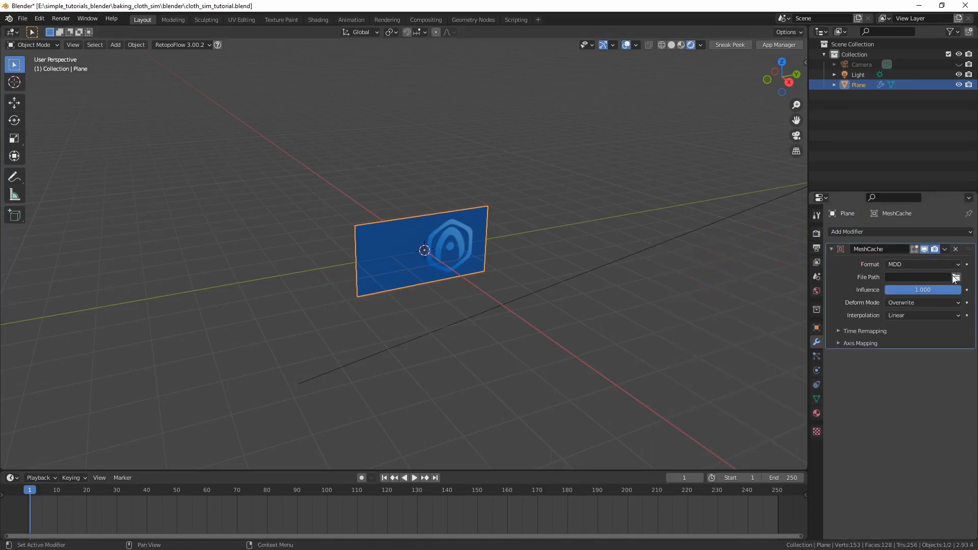
left_click(955, 278)
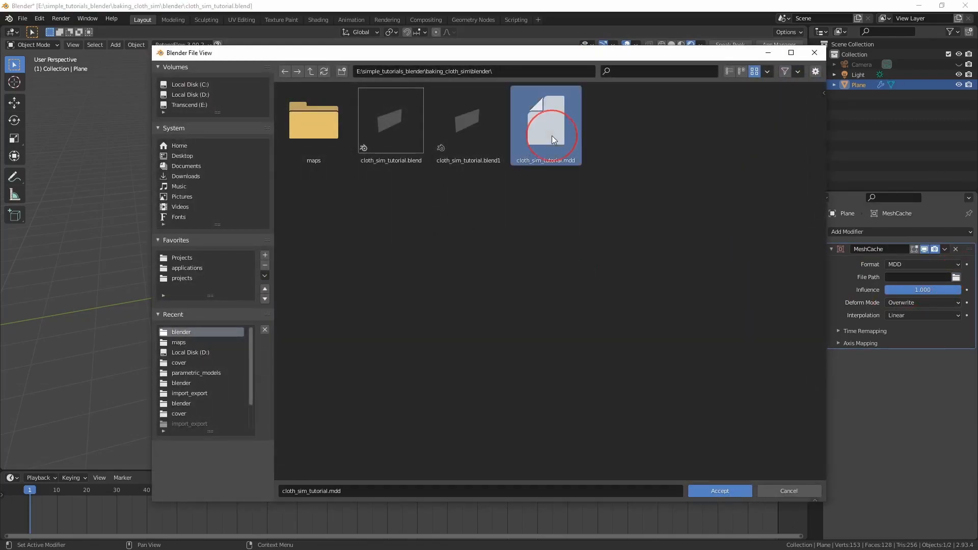
left_click(719, 492)
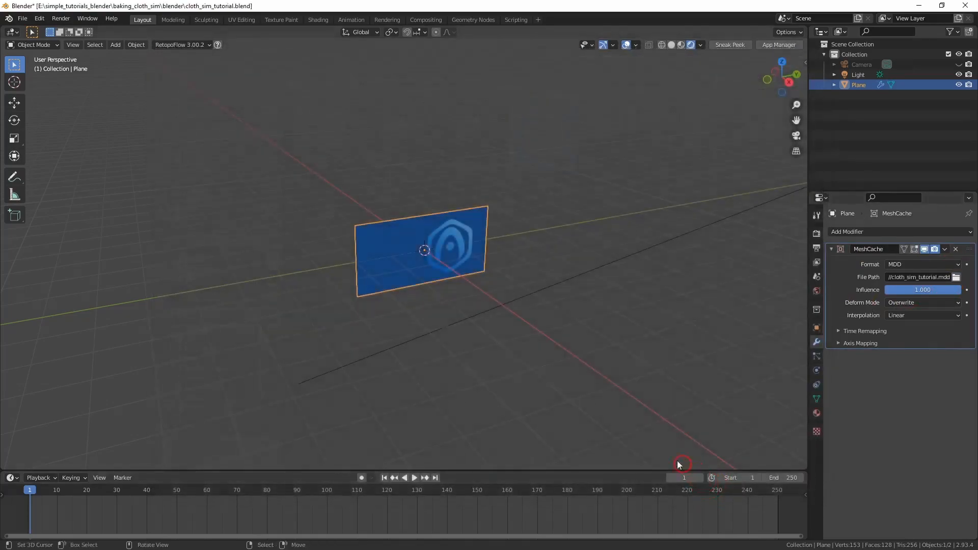
- Play and scrub the timeline to check the cached waving animation
left_click(415, 478)
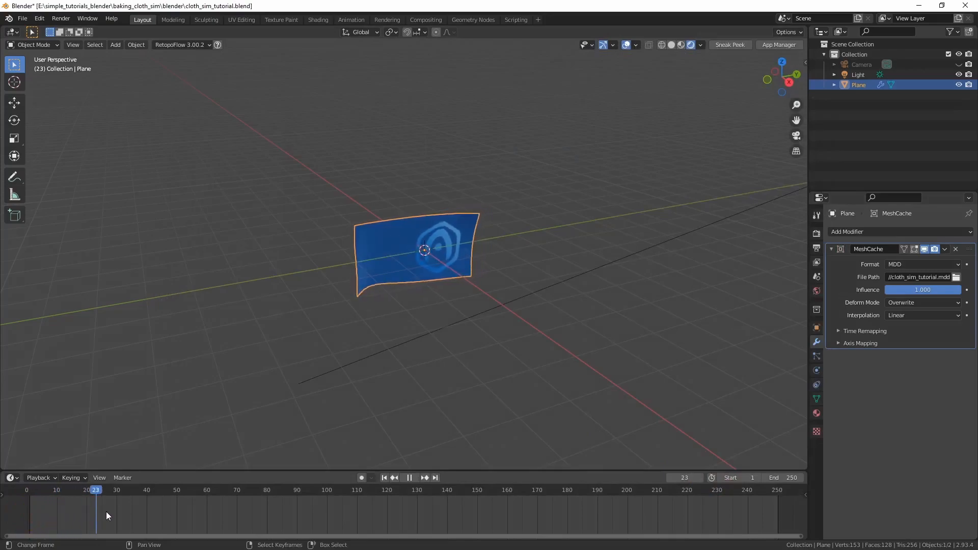
left_click(330, 490)
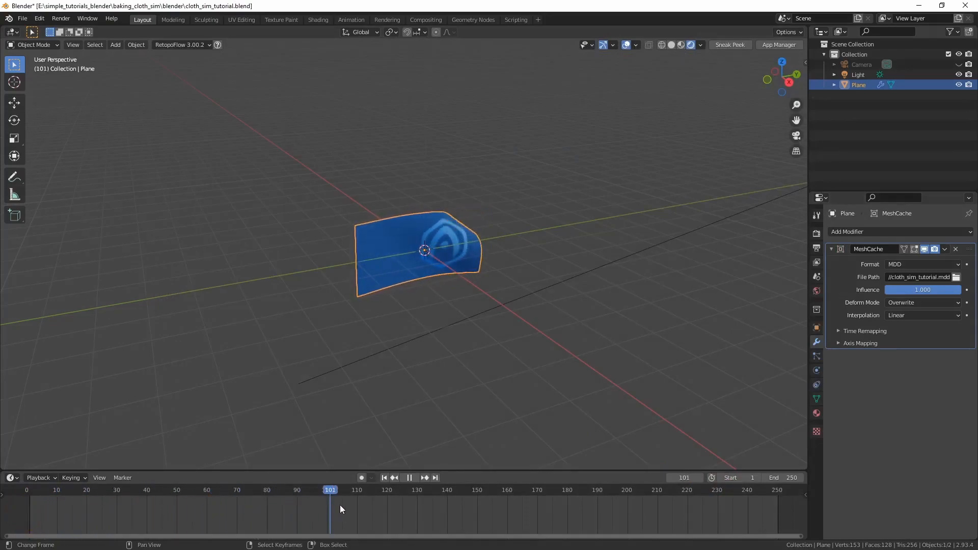
left_click(592, 490)
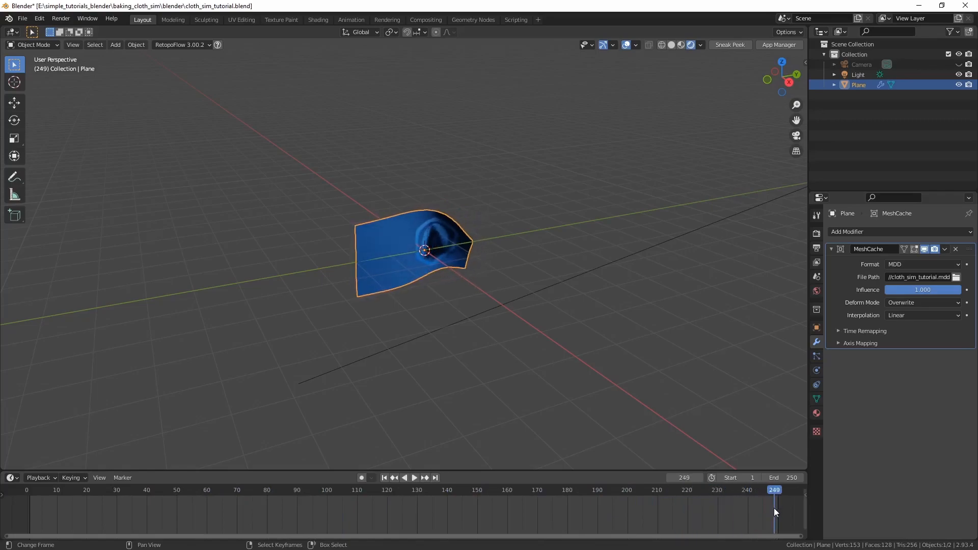
left_click(415, 478)
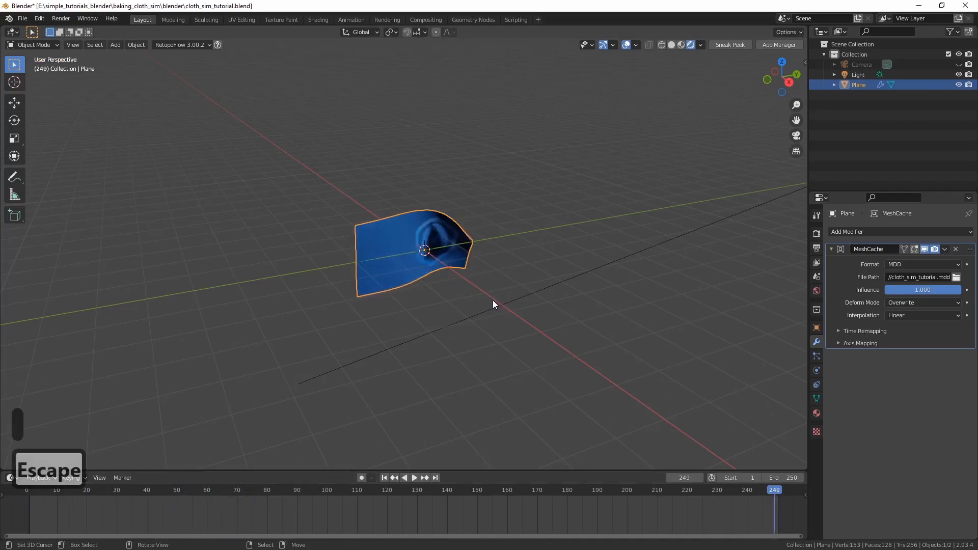
mouse_move(131, 509)
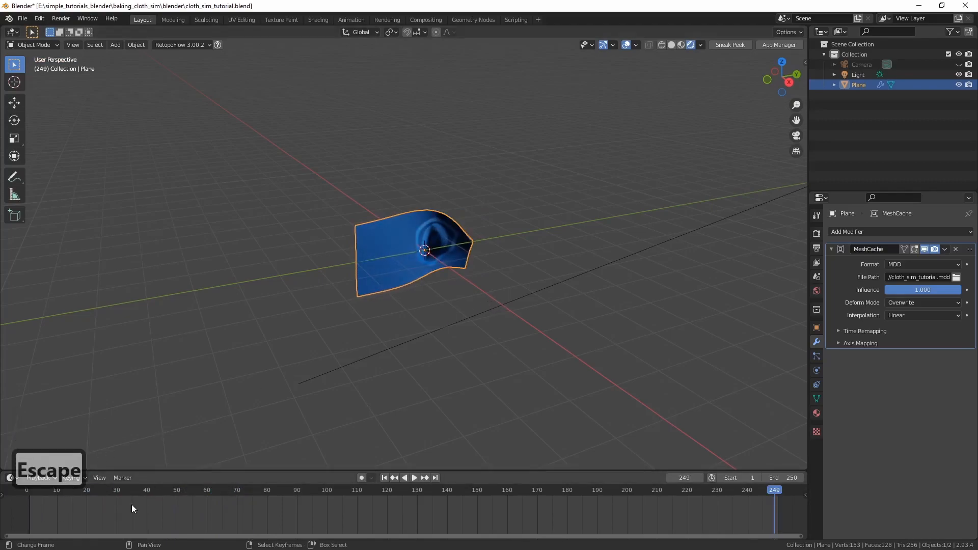
left_click(385, 478)
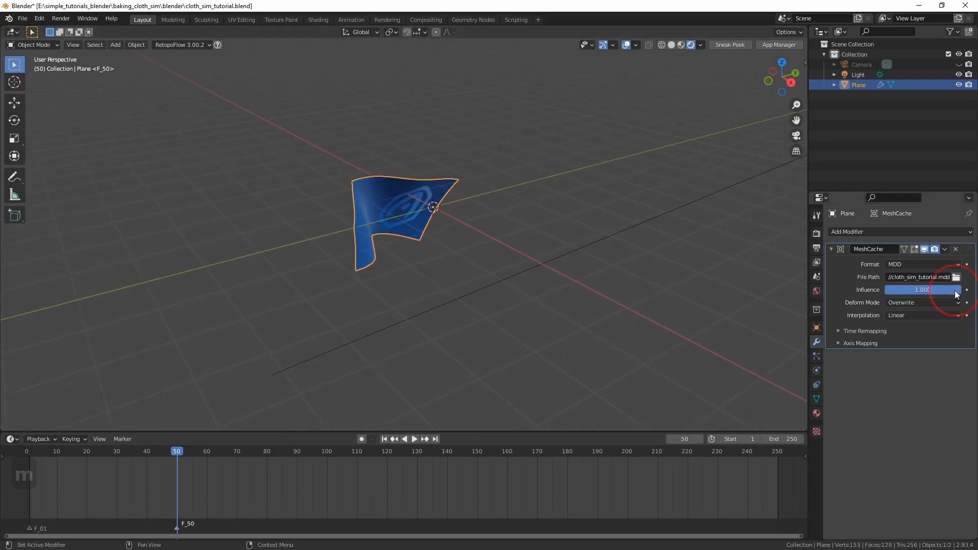
- Set MeshCache influence to 0, add a copy starting at frame -200, and preview playback
left_click_drag(954, 289, 892, 290)
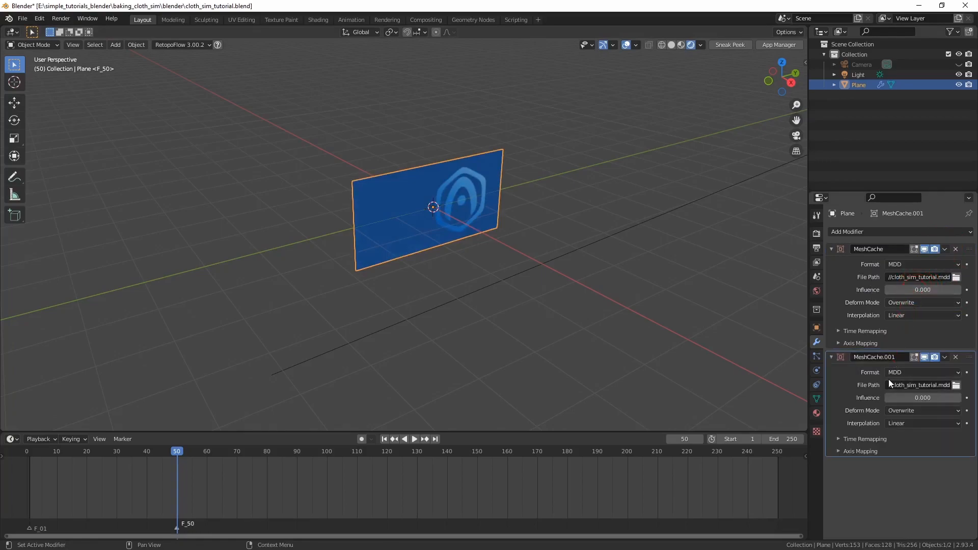
left_click(32, 451)
type("-200.000")
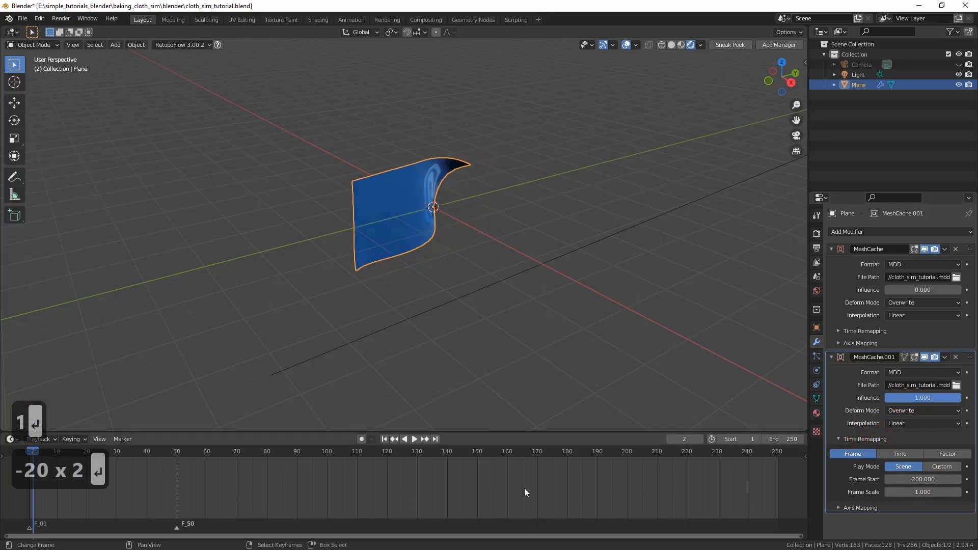
left_click(414, 439)
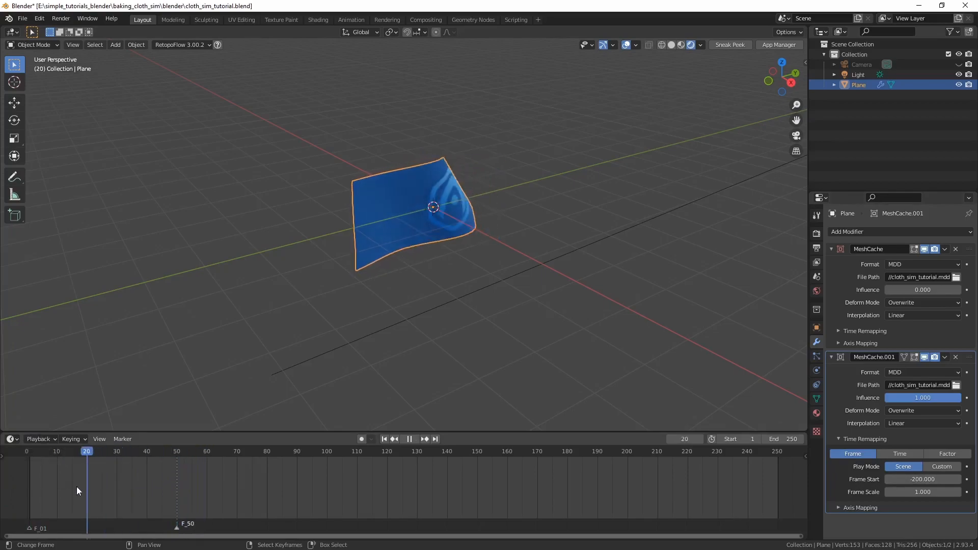
left_click(30, 451)
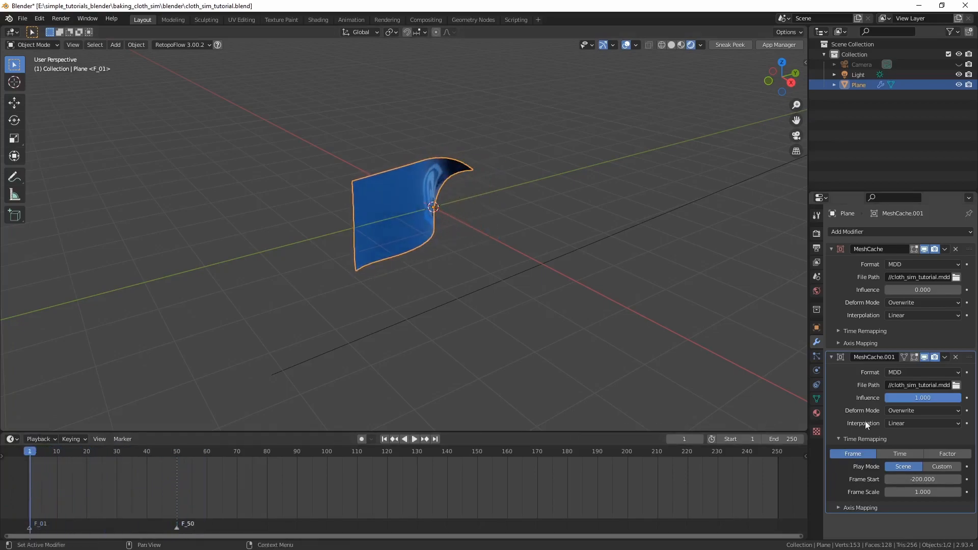
- Keyframe MeshCache.001 influence at 1 on frame 1 and 0 on frame 50
right_click(922, 397)
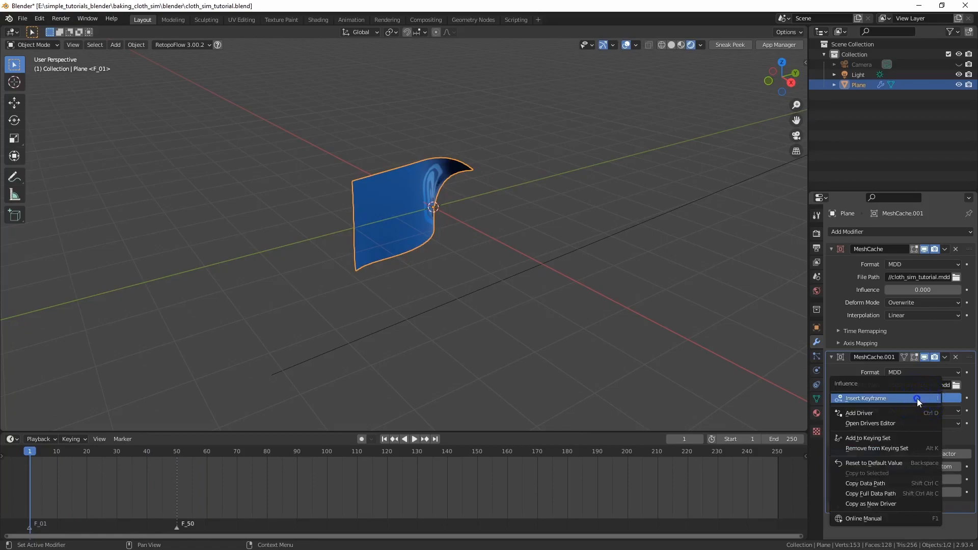
left_click(866, 398)
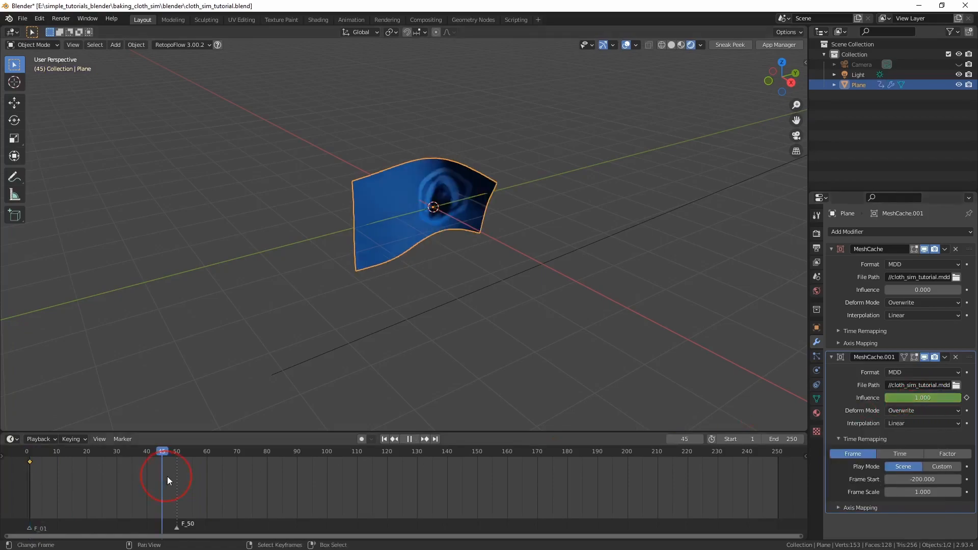
left_click_drag(923, 397, 922, 398)
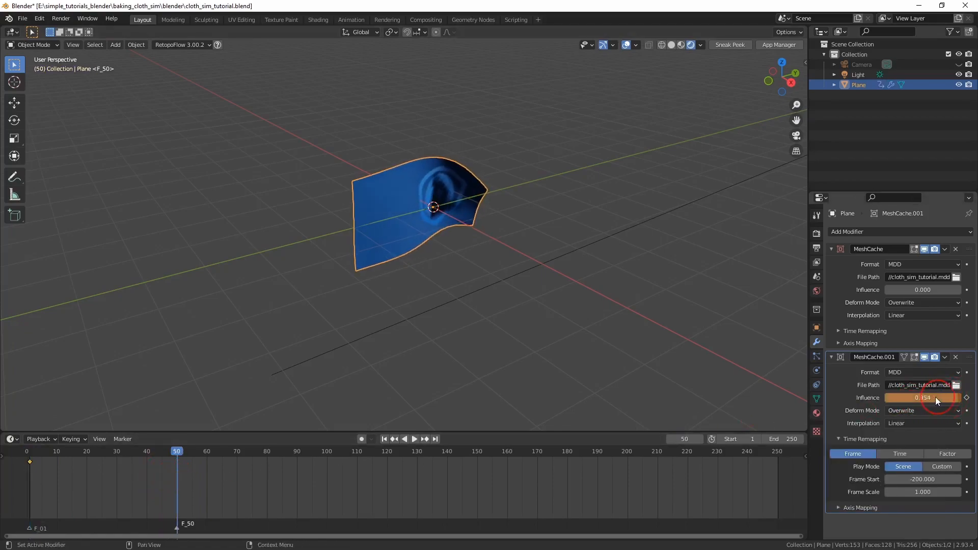
right_click(920, 398)
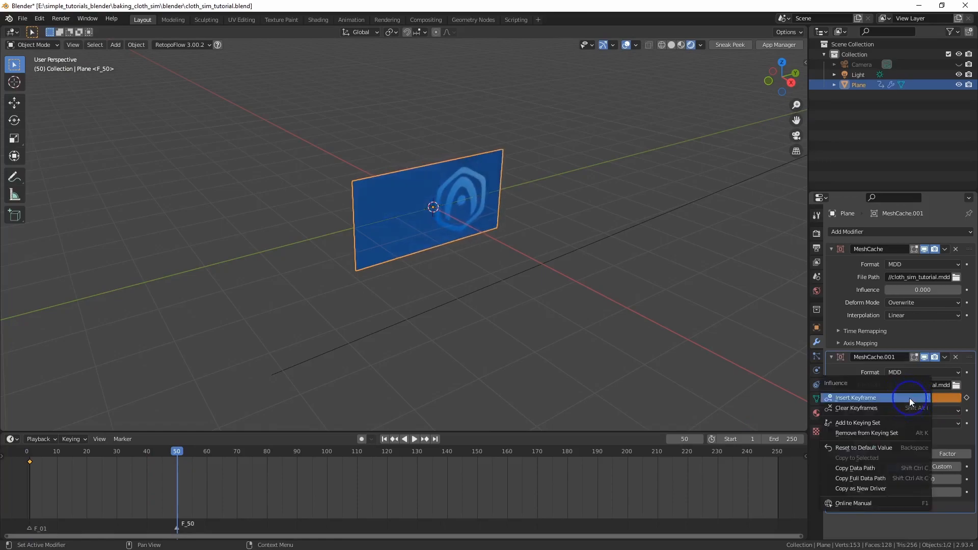
left_click(857, 398)
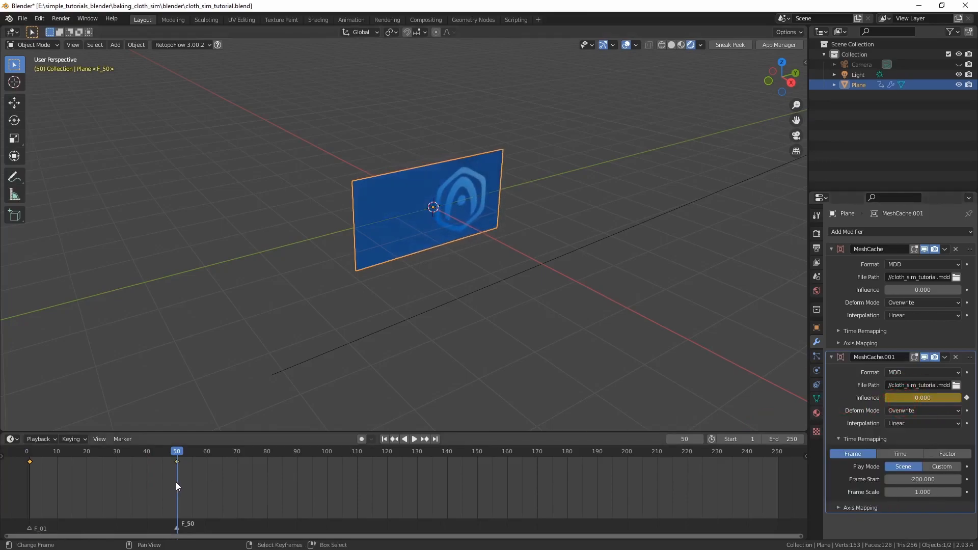
- Keyframe the first MeshCache influence inversely, 0 at frame 1 to 1 at frame 50
left_click(415, 438)
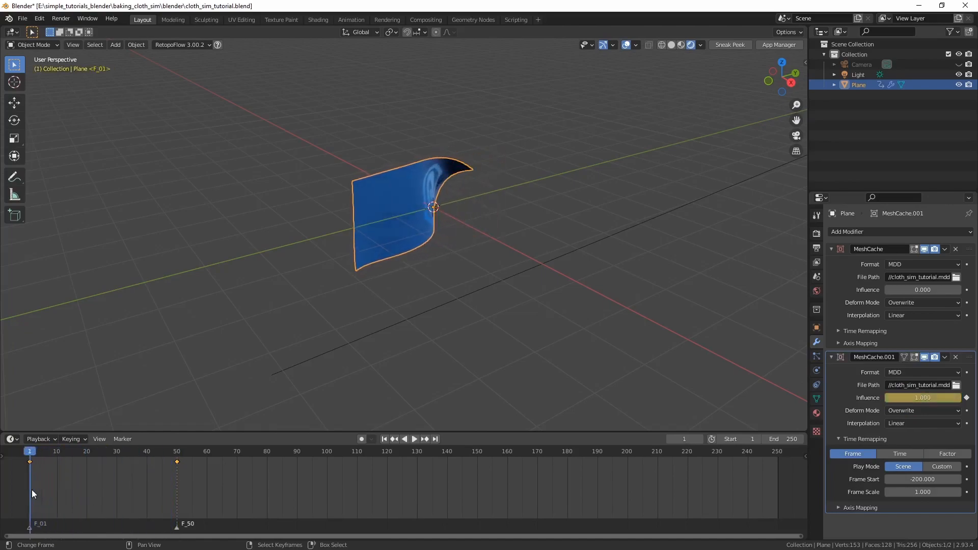
right_click(922, 290)
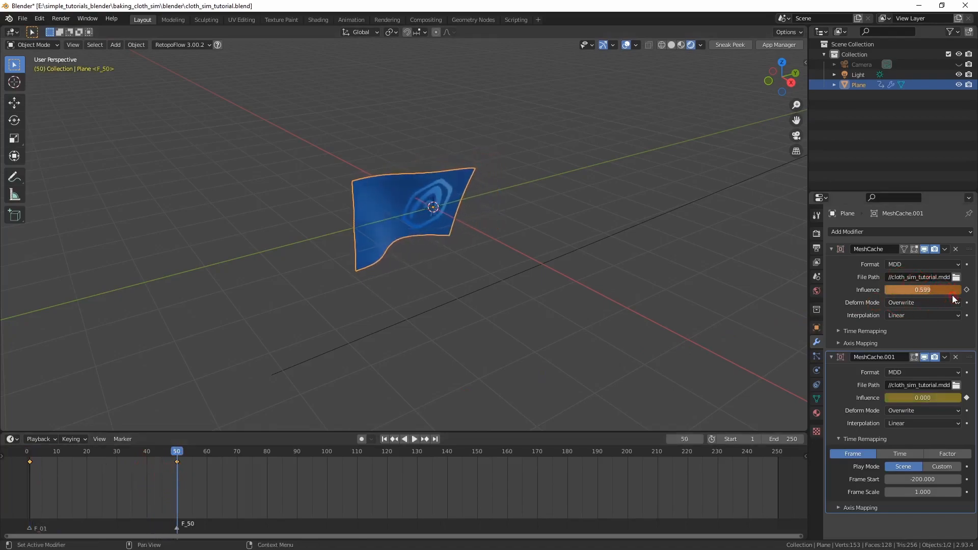
right_click(922, 289)
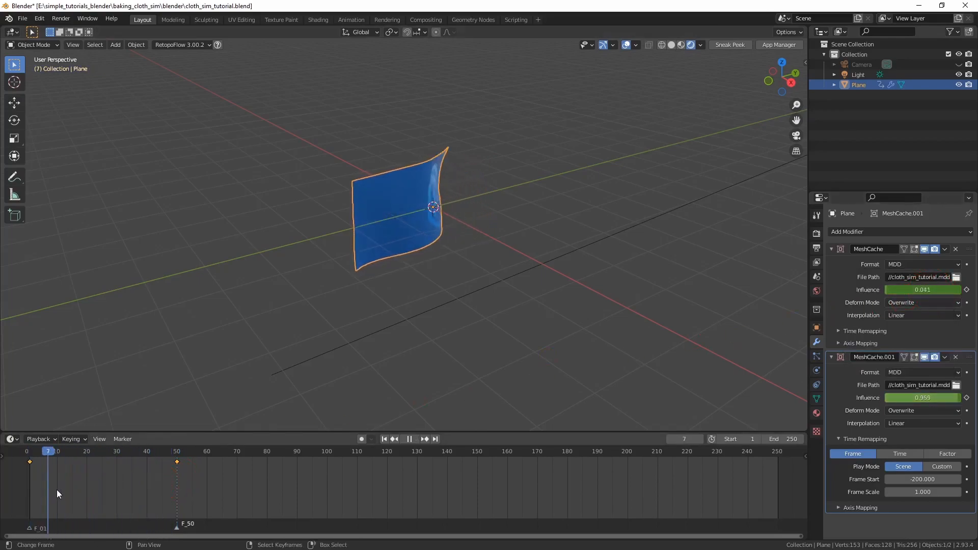
- Switch MeshCache.001's Deform Mode to Integrate and play the animation to check the blend
left_click(210, 451)
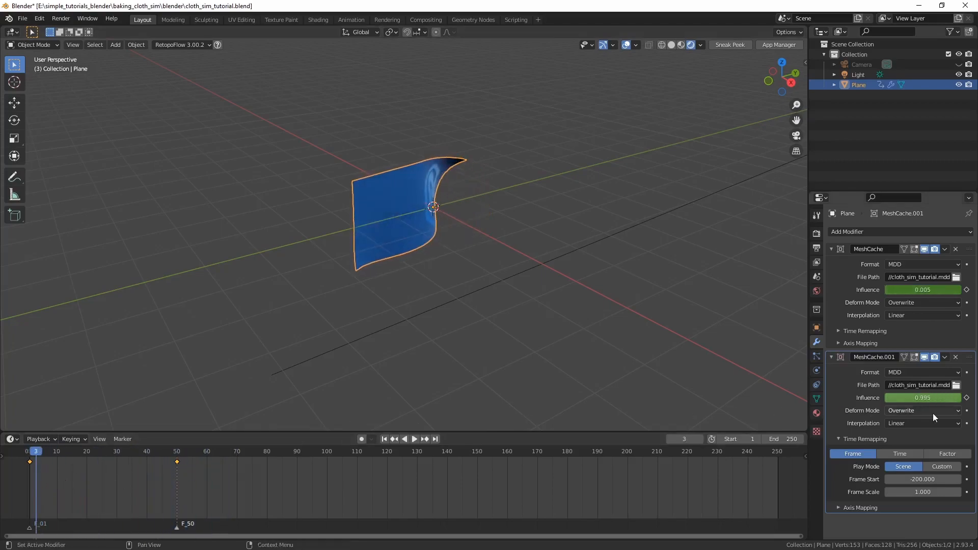
left_click(922, 411)
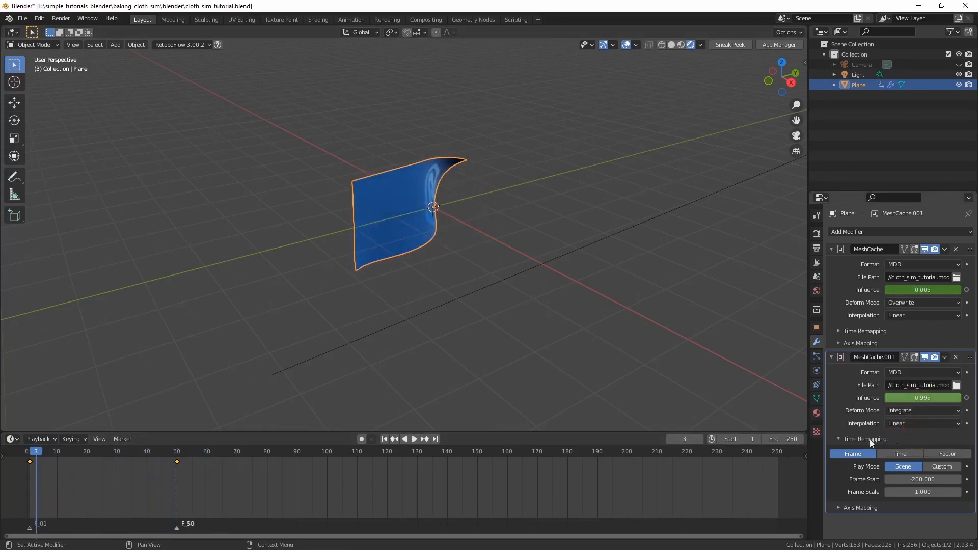
left_click(415, 439)
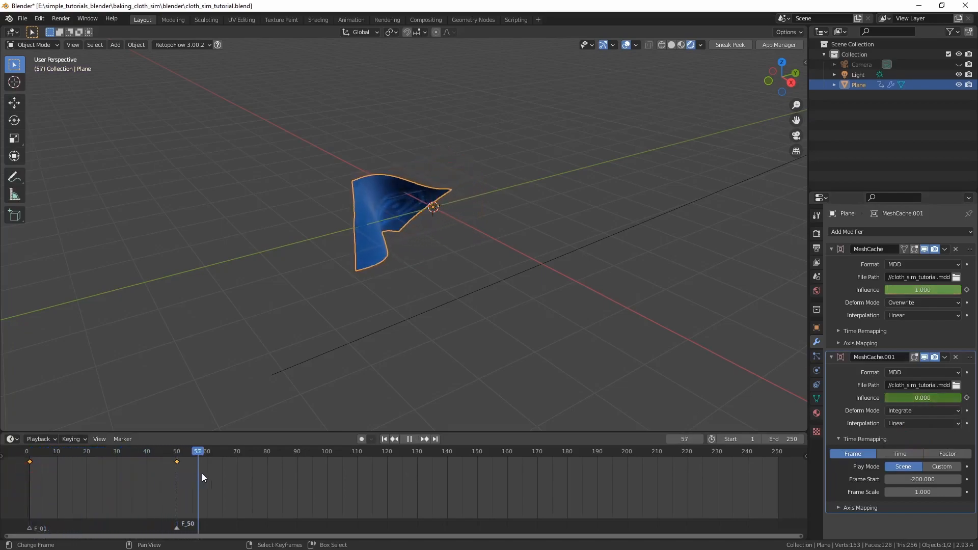
left_click(427, 450)
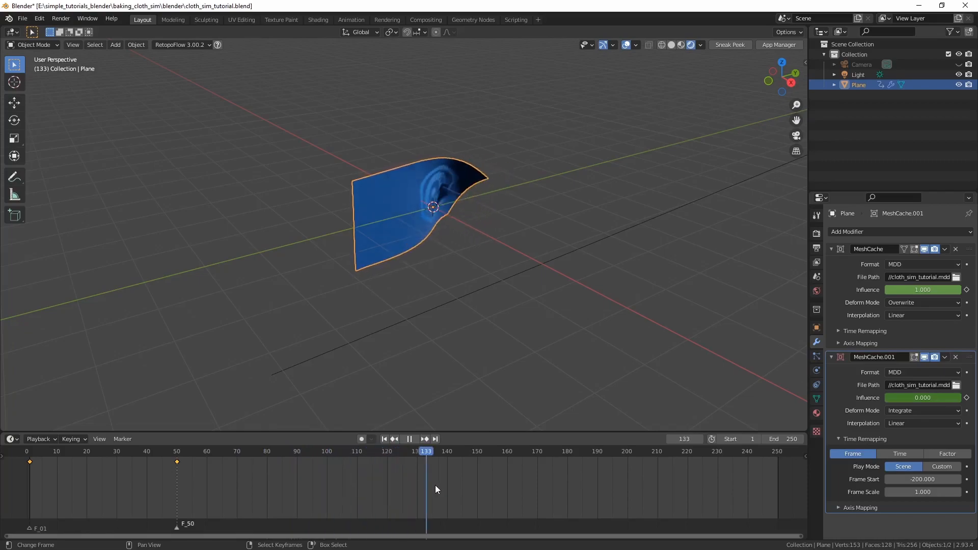
- Set the timeline End to frame 200, return to frame 1 and play back
left_click(617, 450)
type("200")
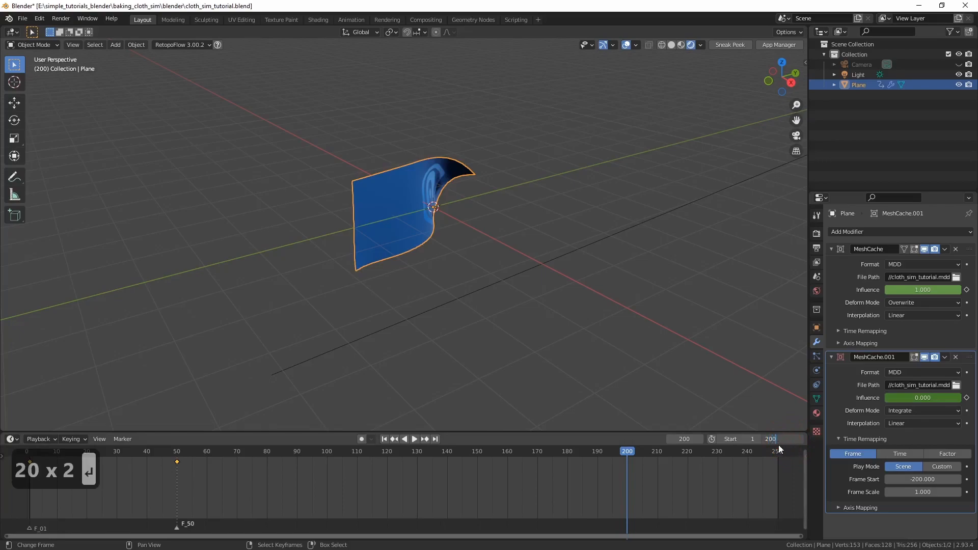
left_click(414, 438)
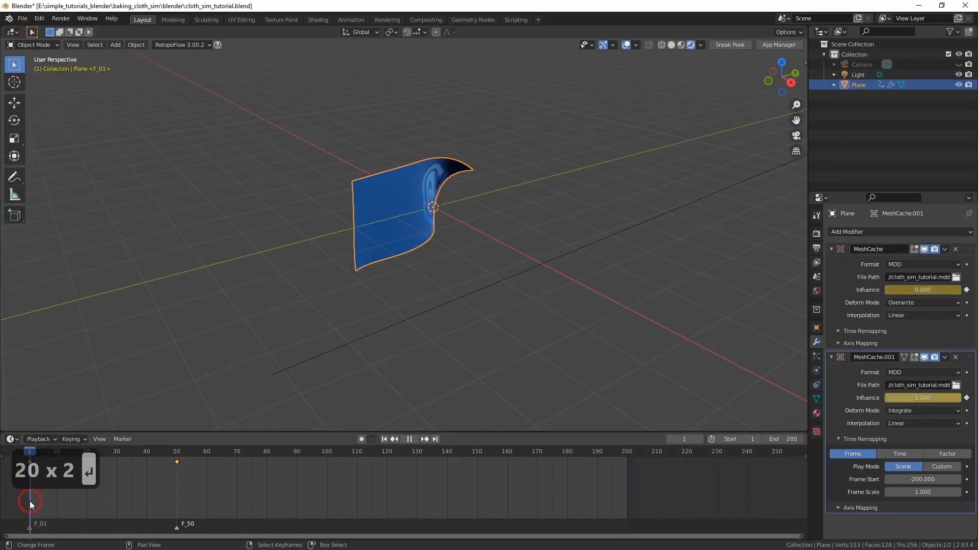
left_click(409, 439)
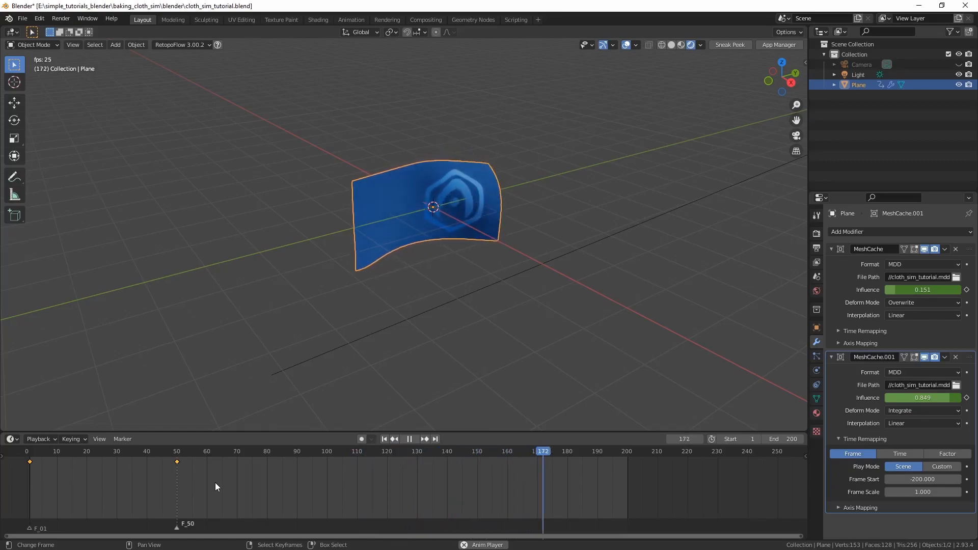
left_click(83, 451)
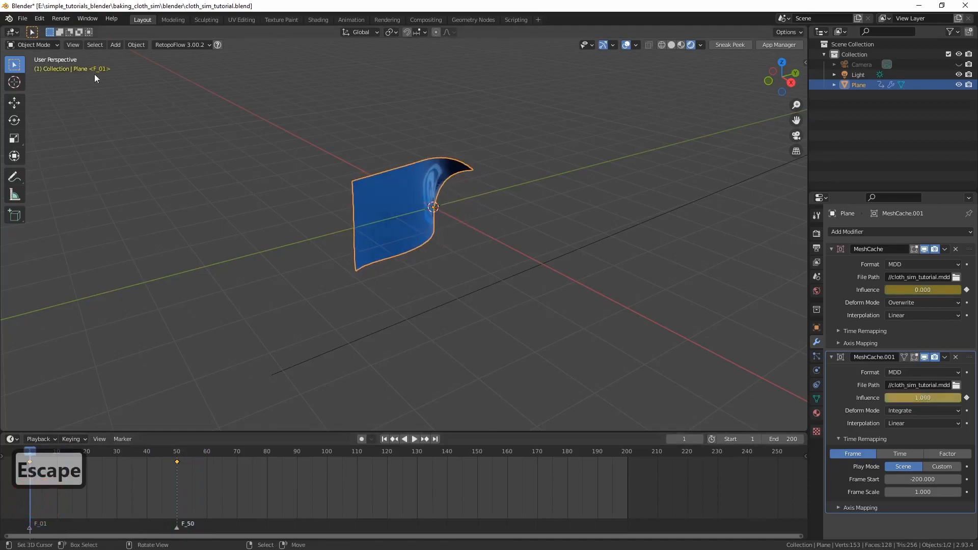
- Export the blended animation as a Lightwave Point Cache (.mdd) with '_final' added to the name
left_click(22, 18)
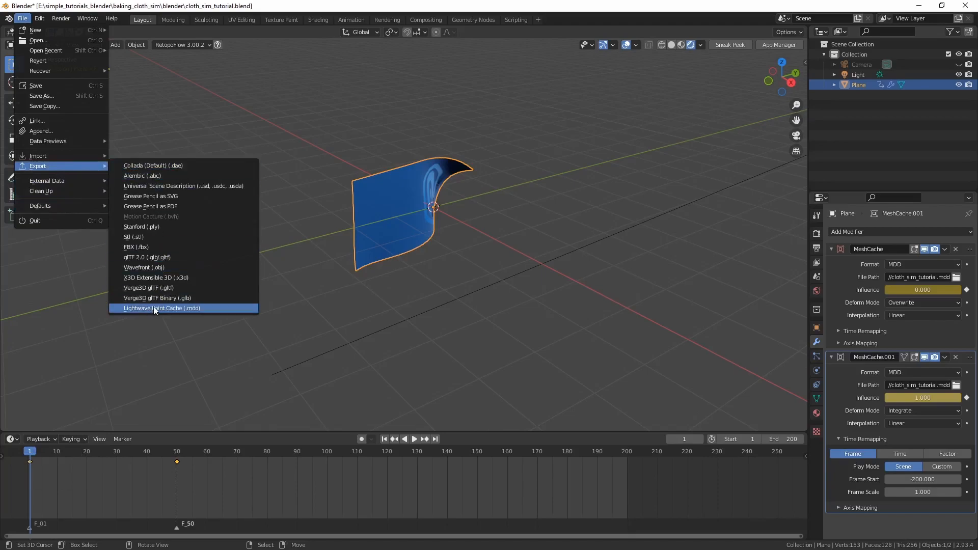
left_click(162, 308)
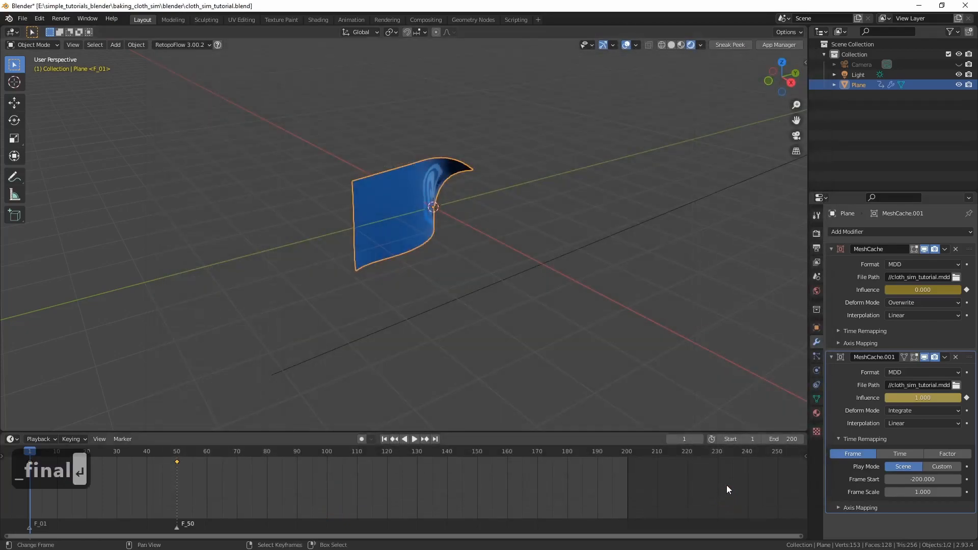
left_click(956, 249)
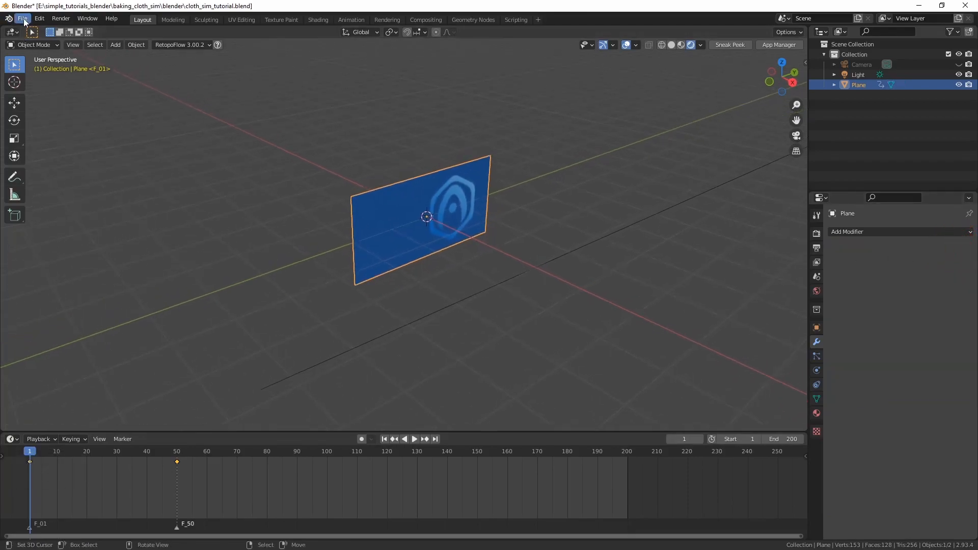
- Import cloth_sim_tutorial_final.mdd onto the plane as a Lightwave Point Cache
left_click(22, 19)
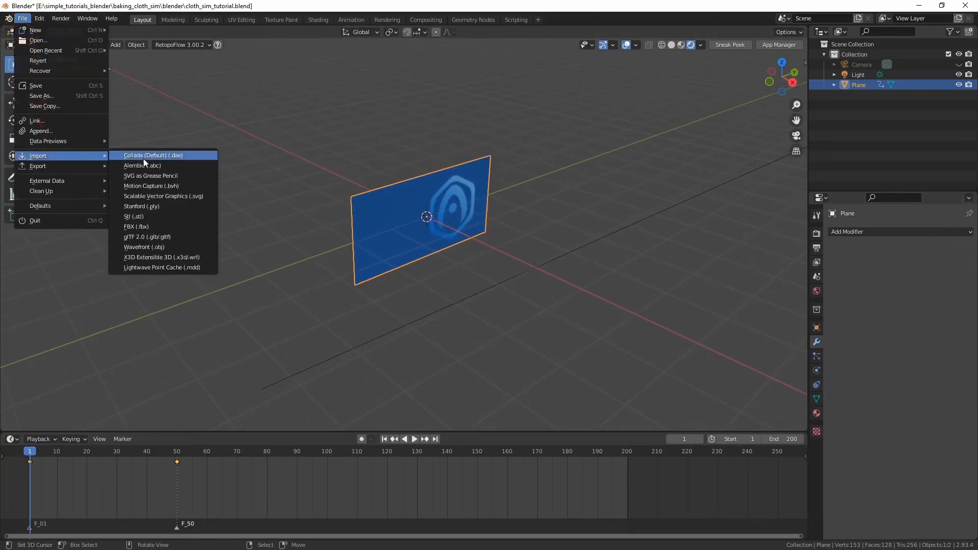
left_click(163, 269)
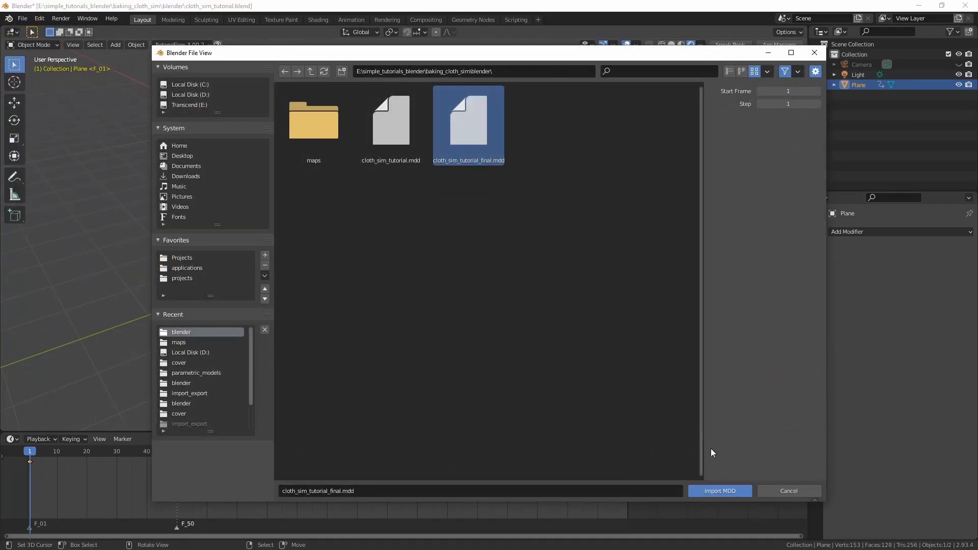
left_click(719, 491)
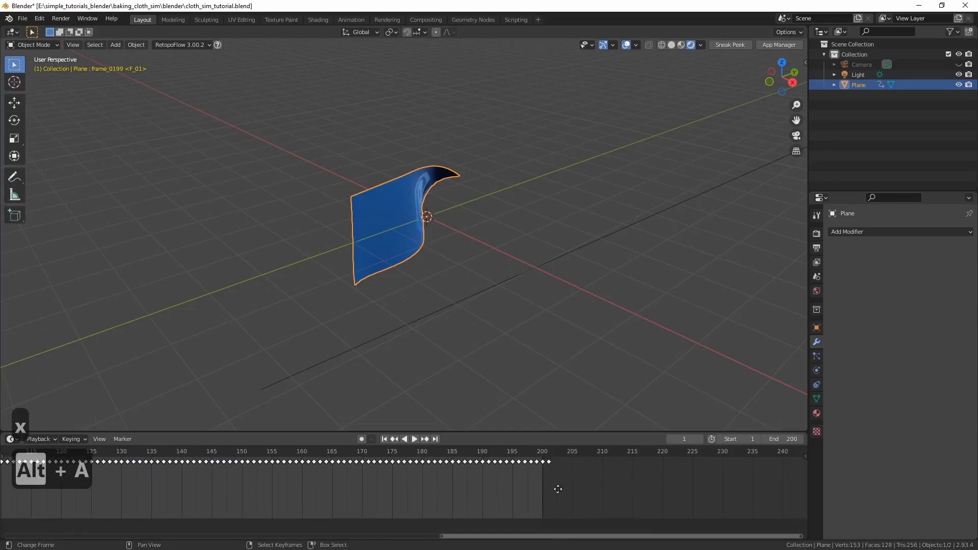
- Delete the selected extra keyframes, play the loop, and open a Verge3D Sneak Peek preview
right_click(555, 478)
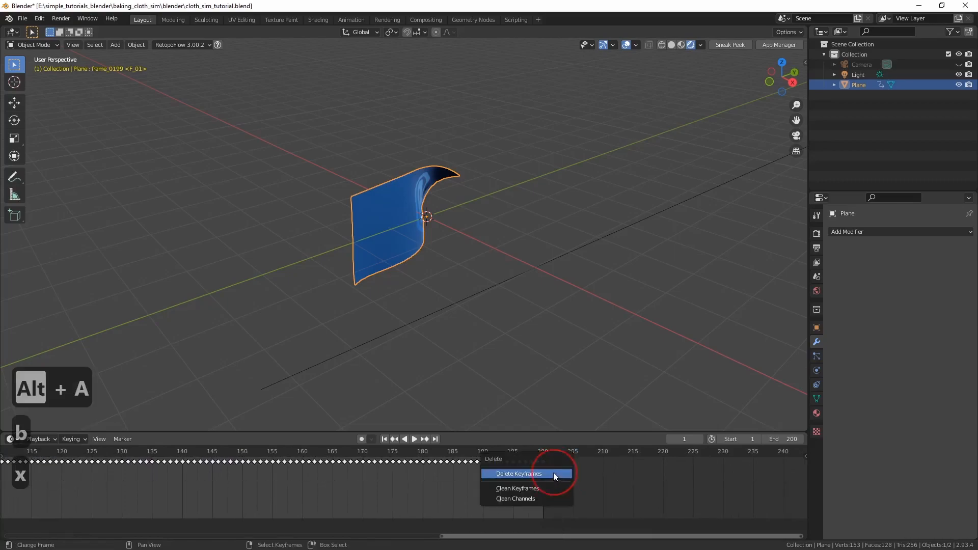
left_click(518, 473)
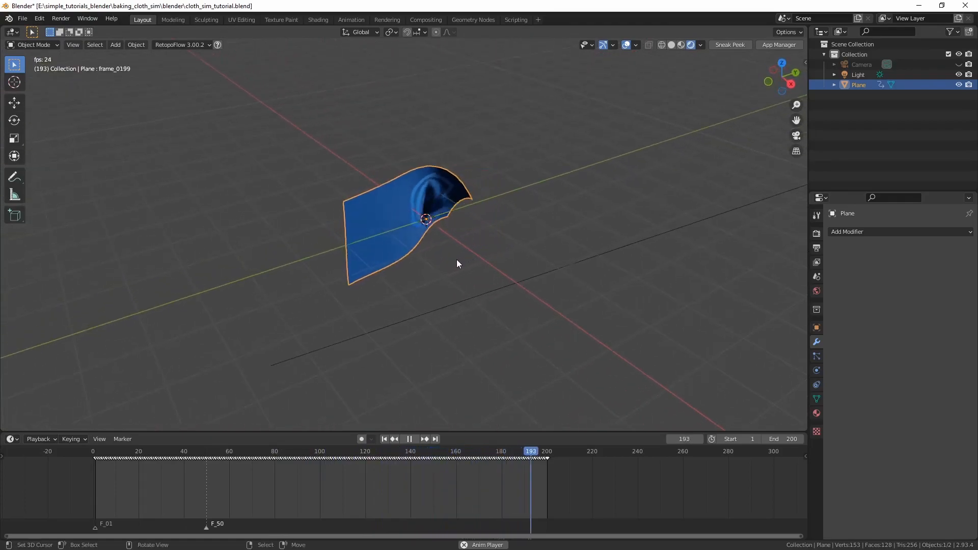
left_click(729, 45)
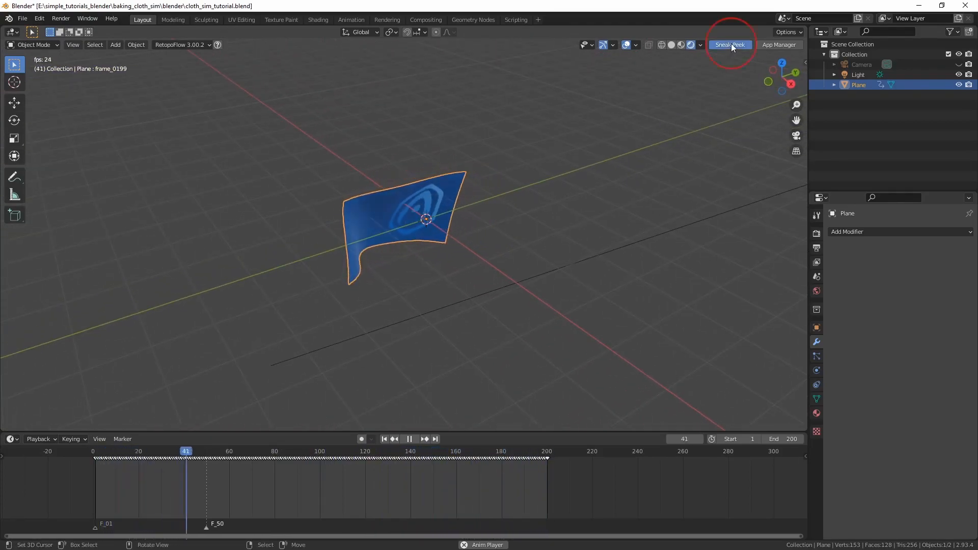
left_click(729, 44)
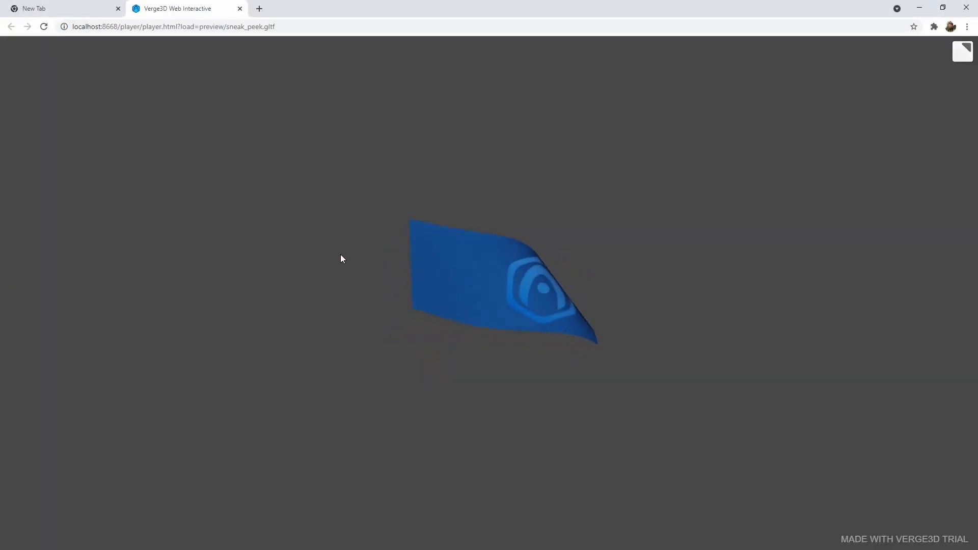